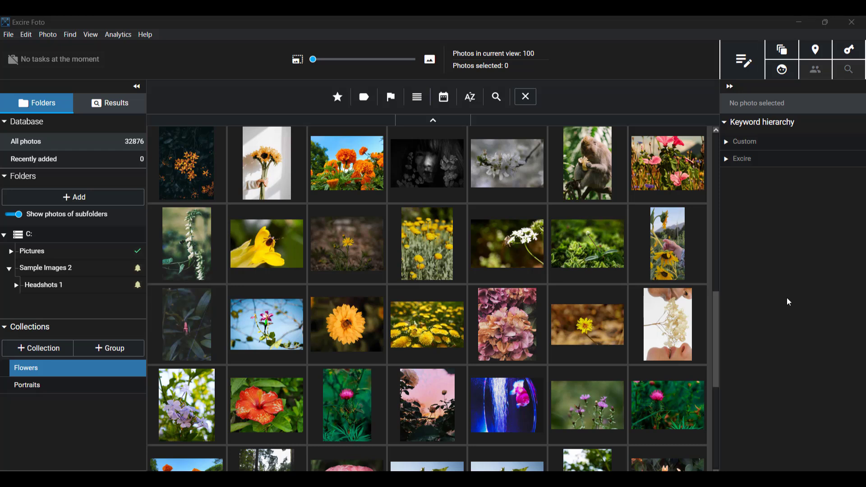
mouse_move(427, 162)
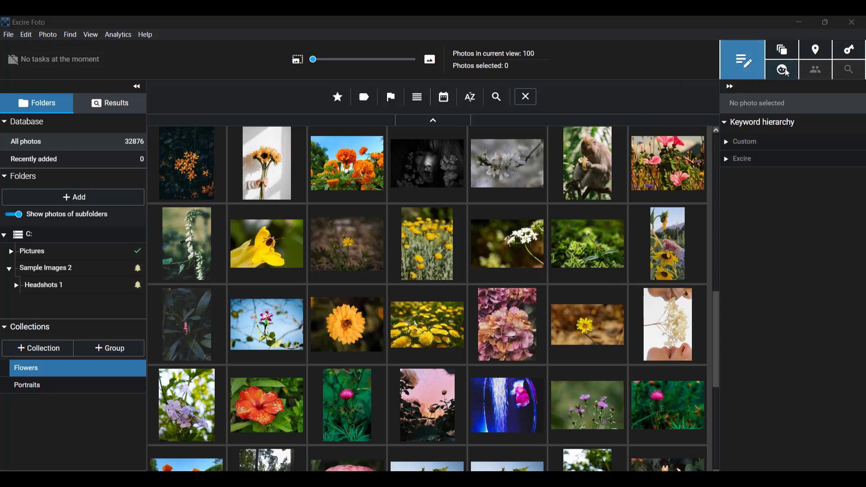
mouse_move(742, 59)
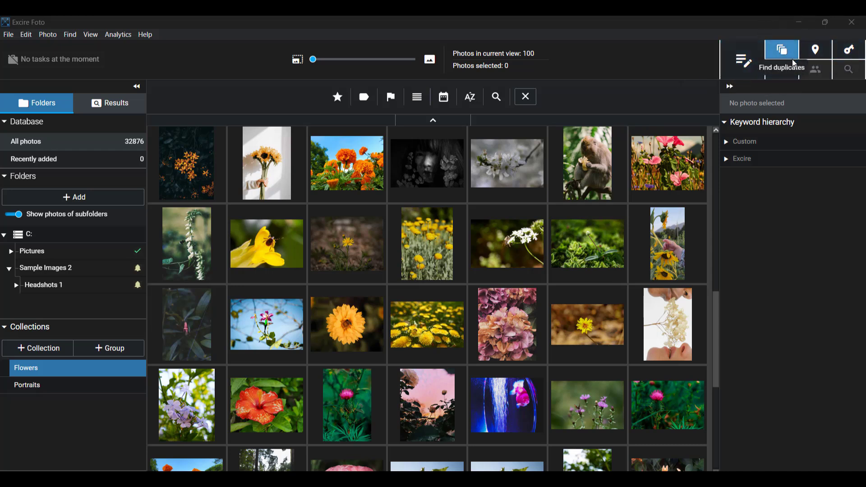
mouse_move(787, 63)
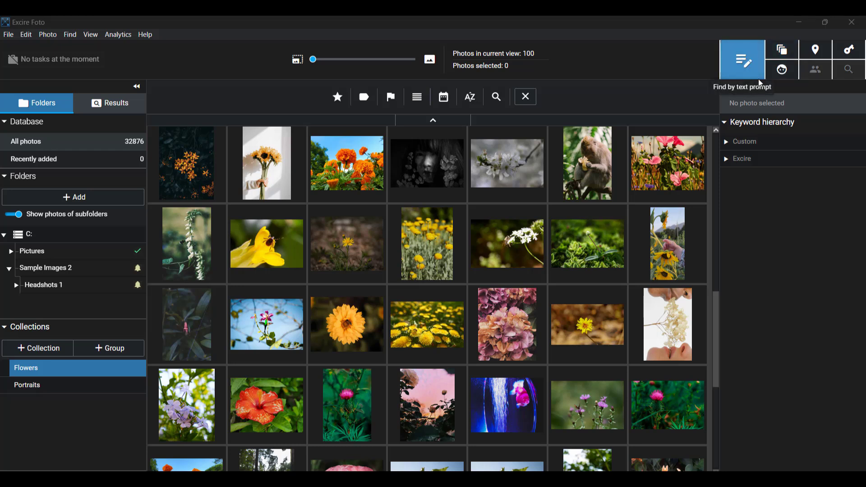
mouse_move(740, 59)
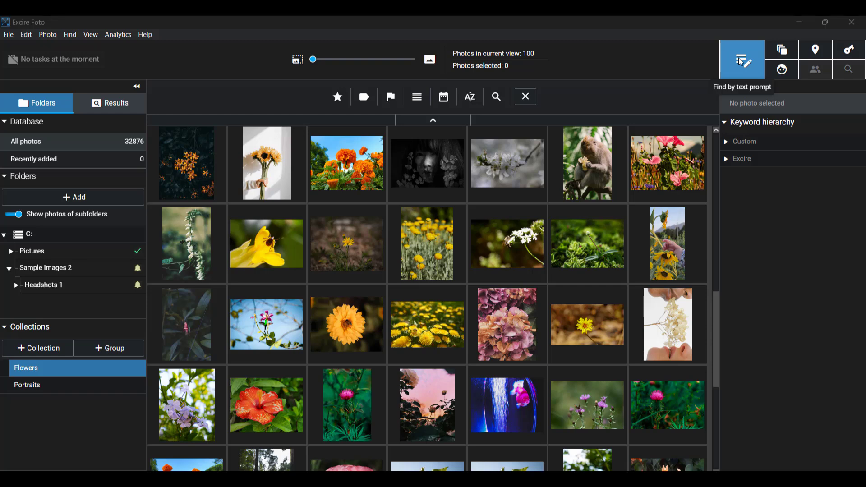
- Open the text-prompt search and enter the query 'bald eagle flying'
left_click(742, 59)
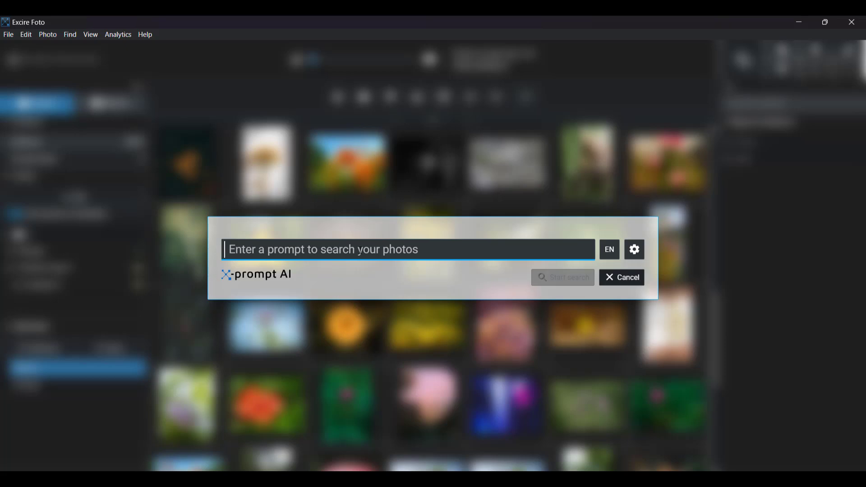
mouse_move(570, 287)
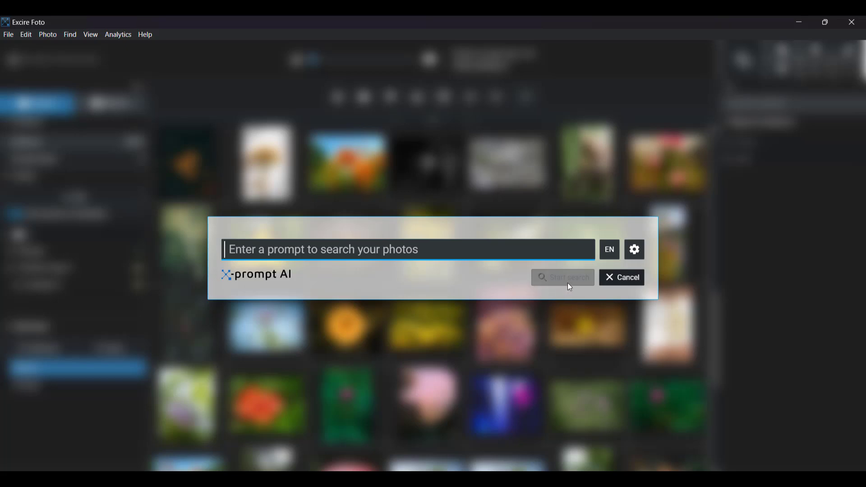
mouse_move(523, 259)
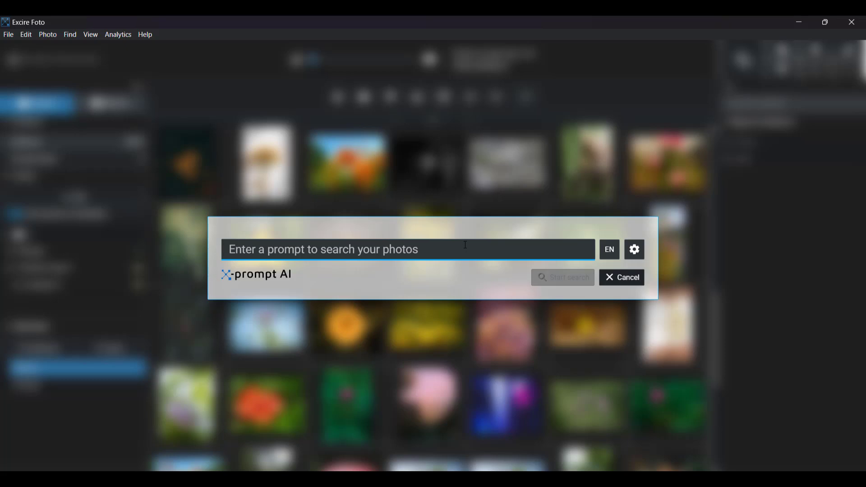
type("ba")
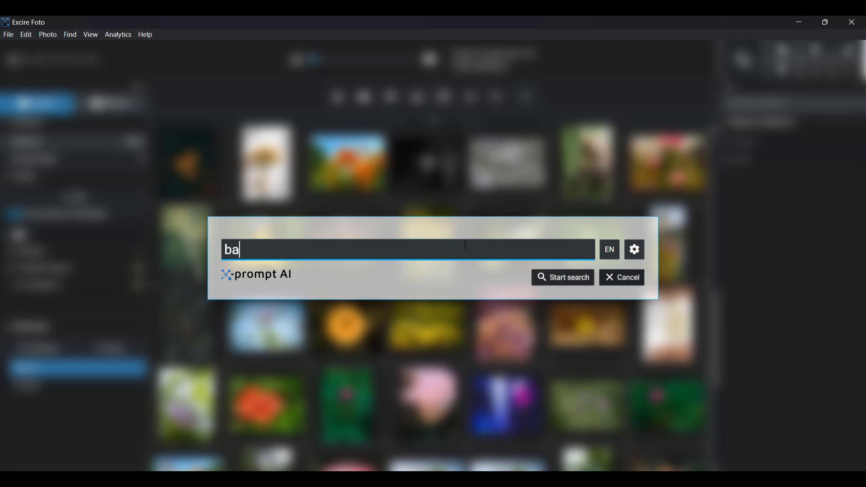
type("ld eagle")
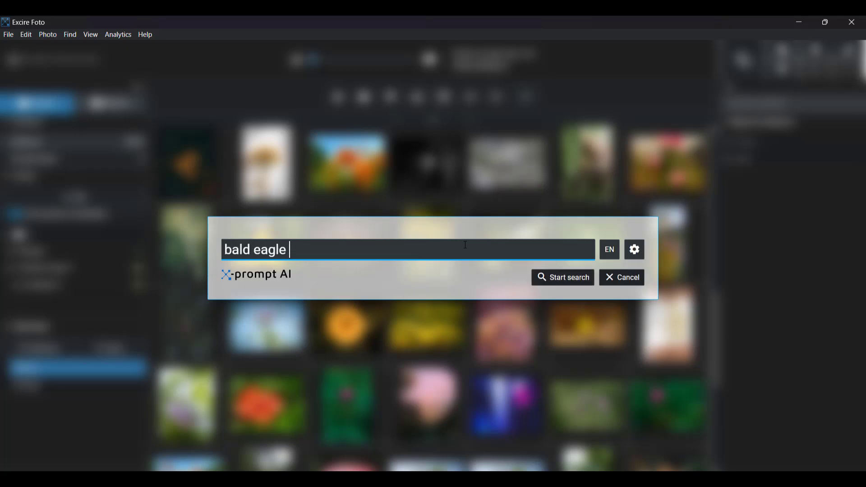
type("flying")
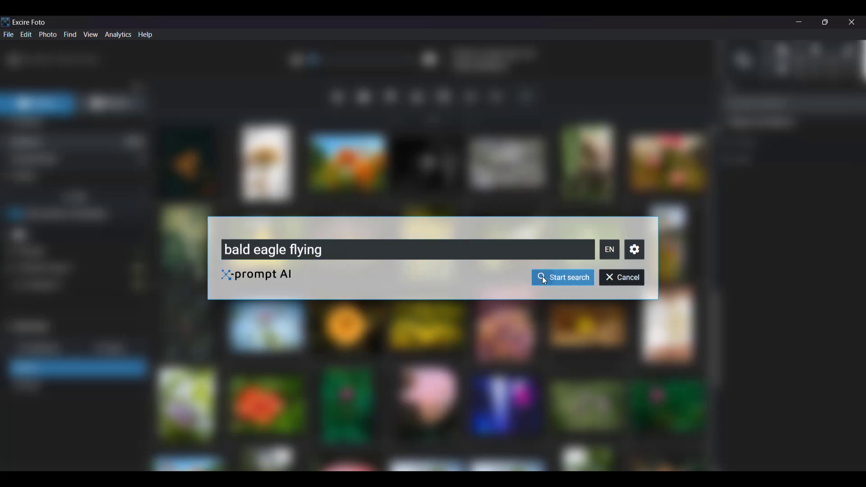
- Run the 'bald eagle flying' search and scroll through its 100 eagle and bird results
left_click(562, 277)
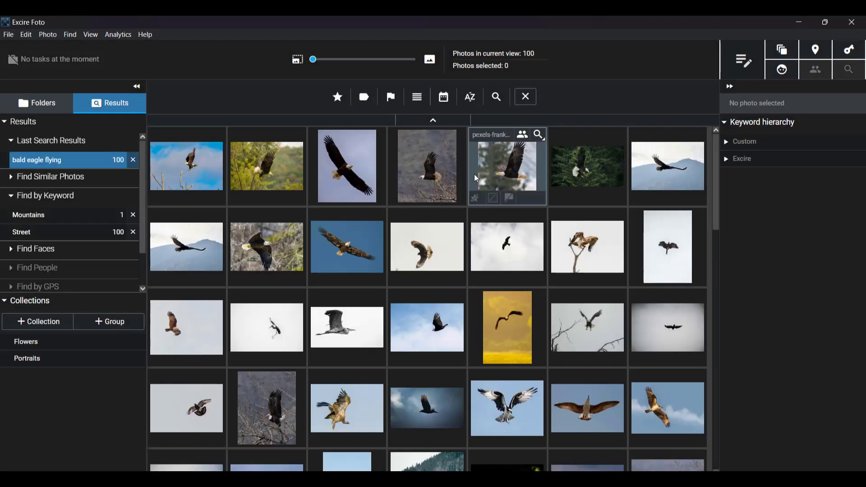
mouse_move(473, 276)
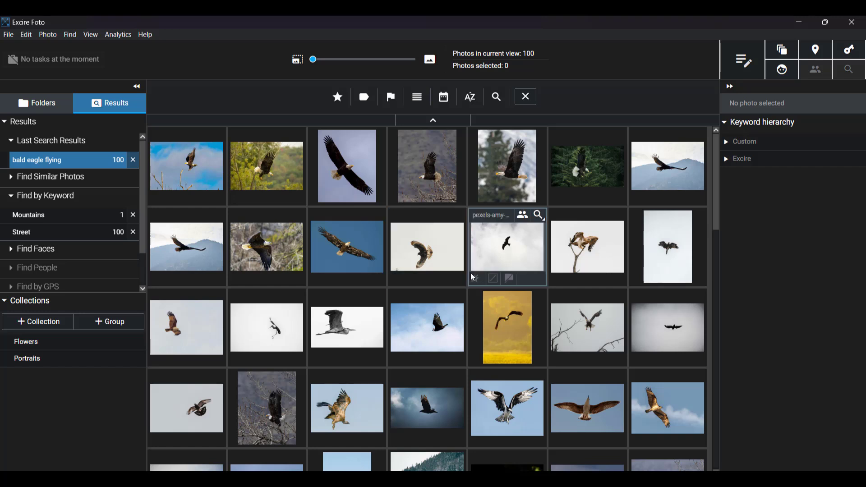
mouse_move(426, 229)
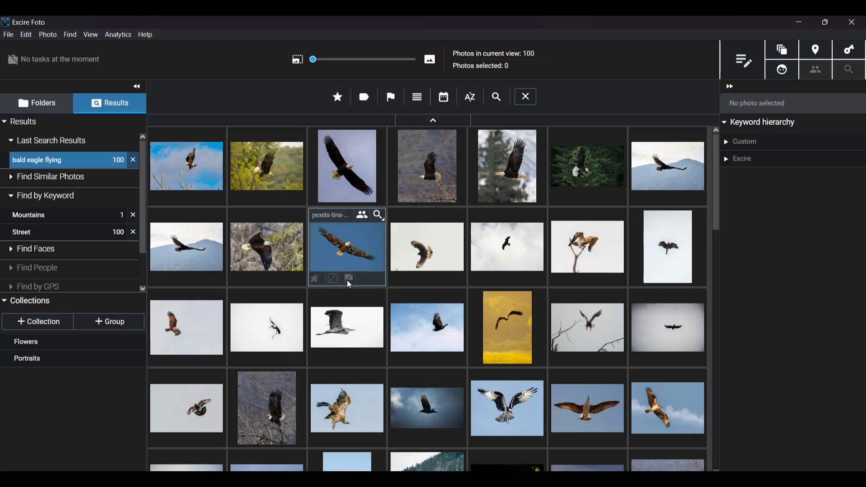
mouse_move(349, 279)
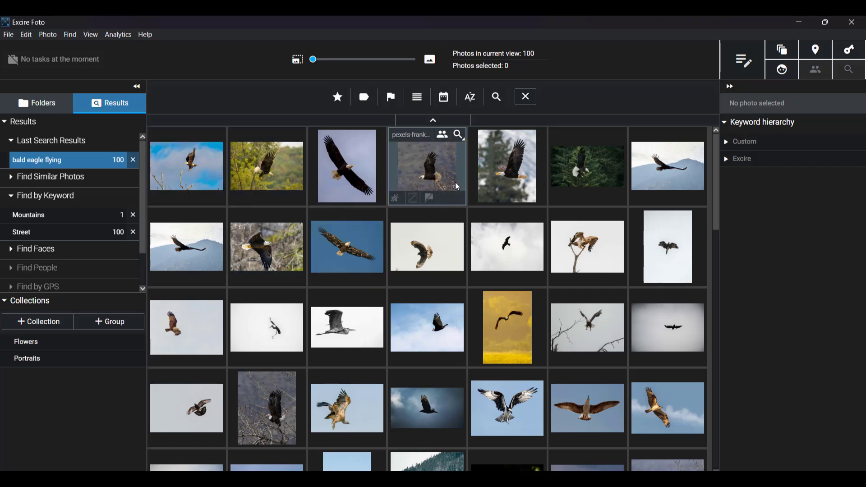
mouse_move(346, 327)
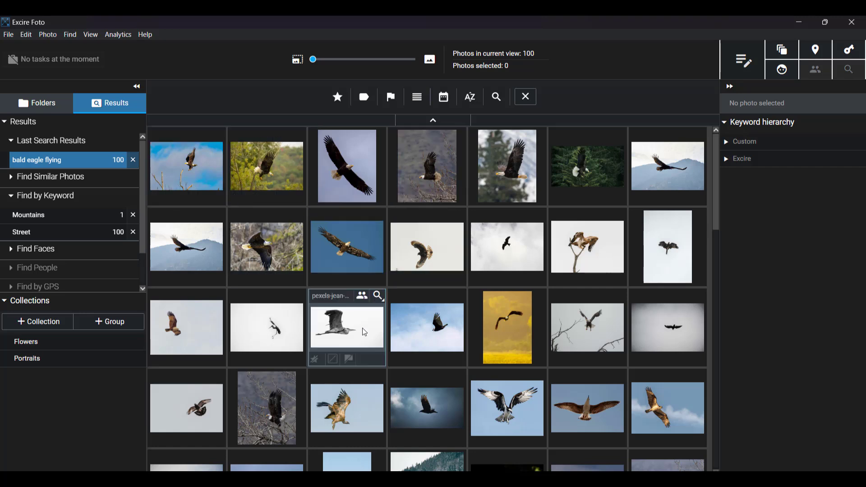
scroll("down", 3)
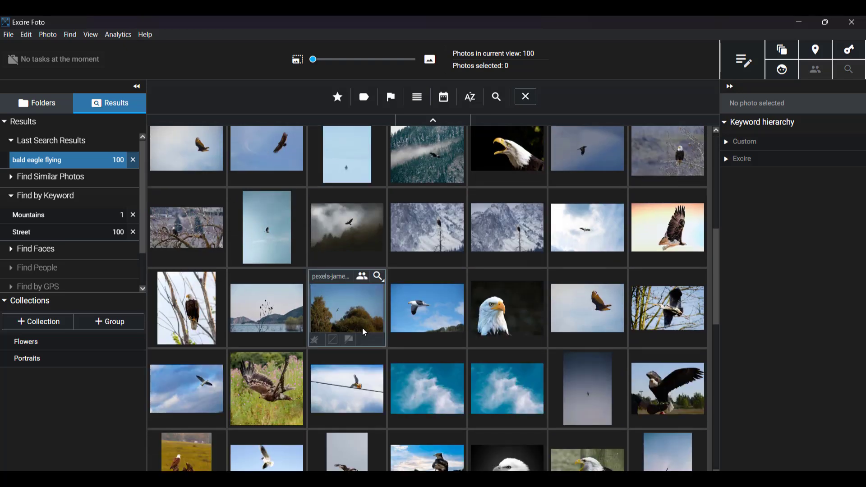
scroll("down", 3)
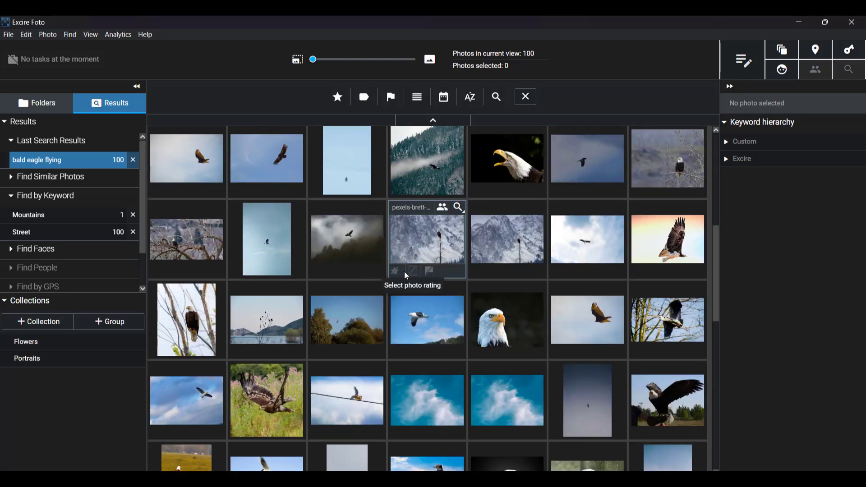
scroll("down", 3)
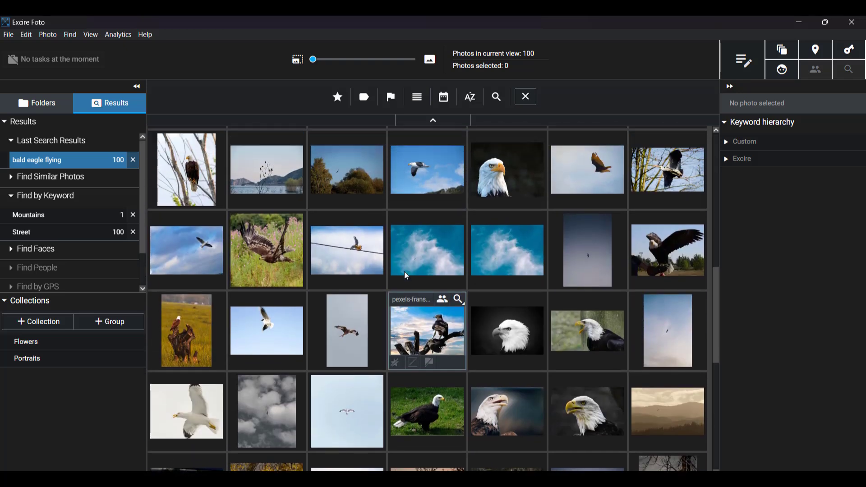
scroll("down", 3)
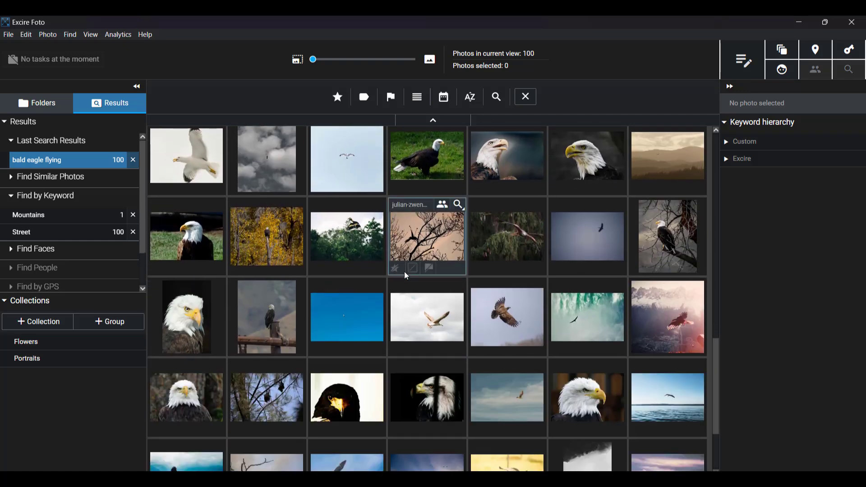
scroll("down", 3)
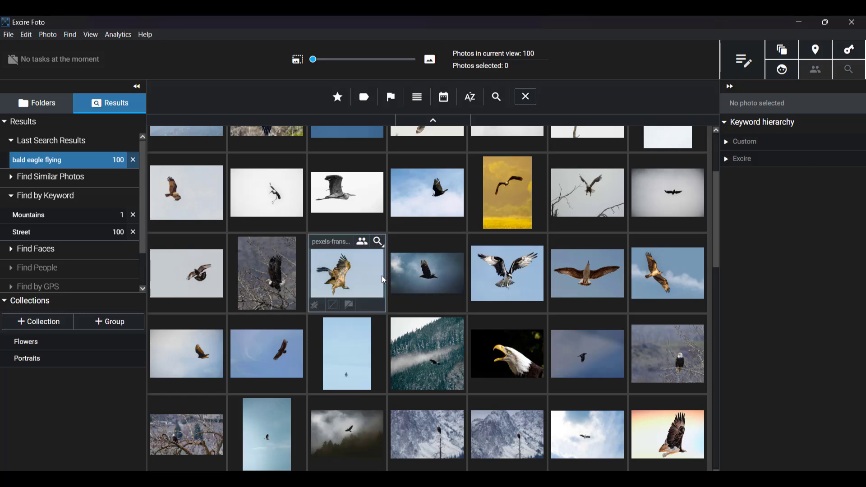
mouse_move(359, 283)
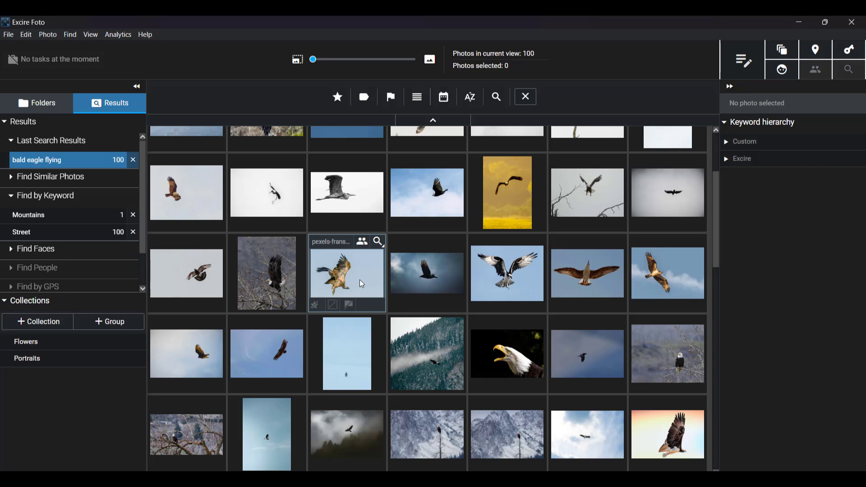
mouse_move(657, 62)
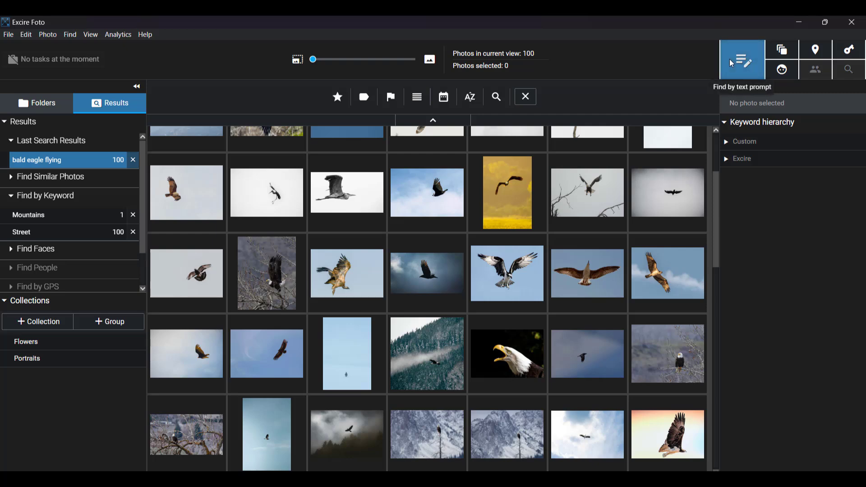
- Open a new prompt search for 'the president of the united states' and start it
left_click(742, 59)
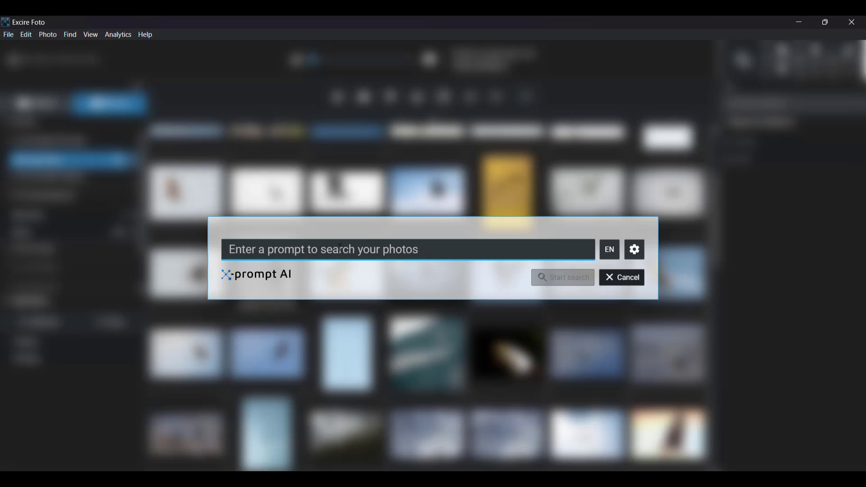
type("the p")
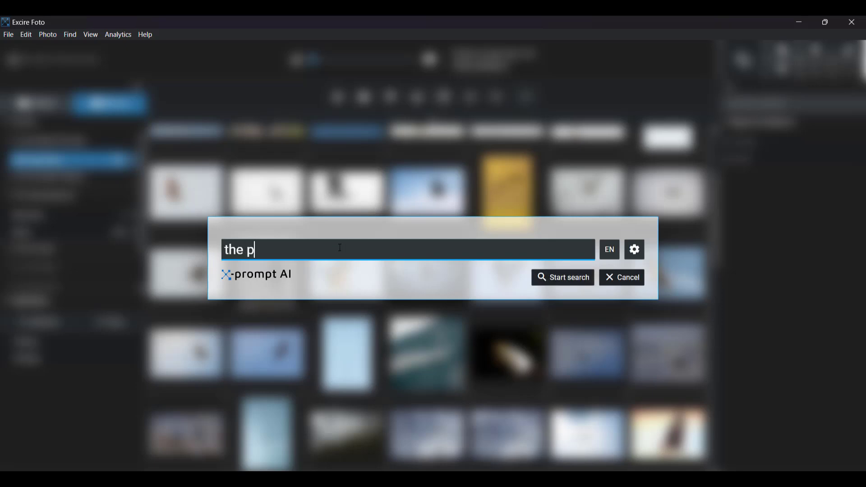
type("resident of the u")
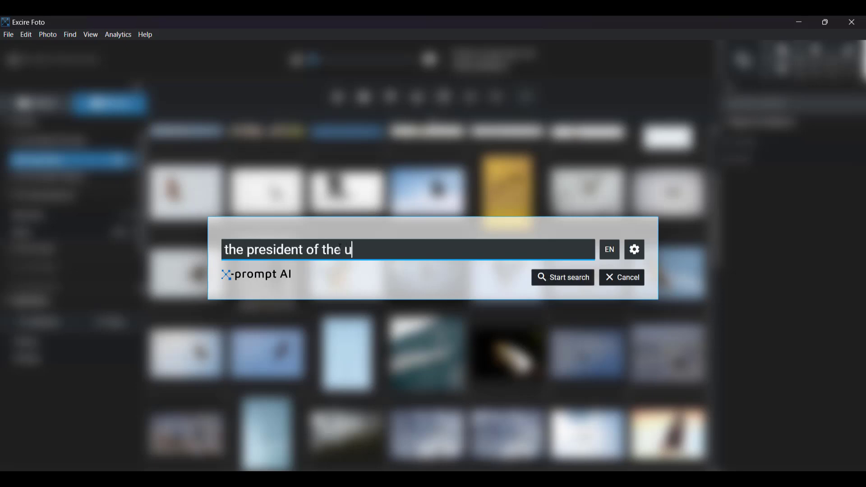
type("nited states")
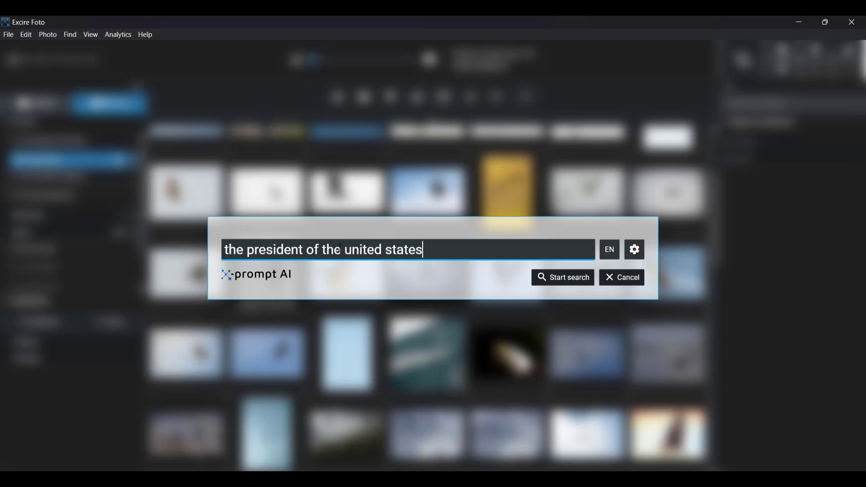
mouse_move(457, 258)
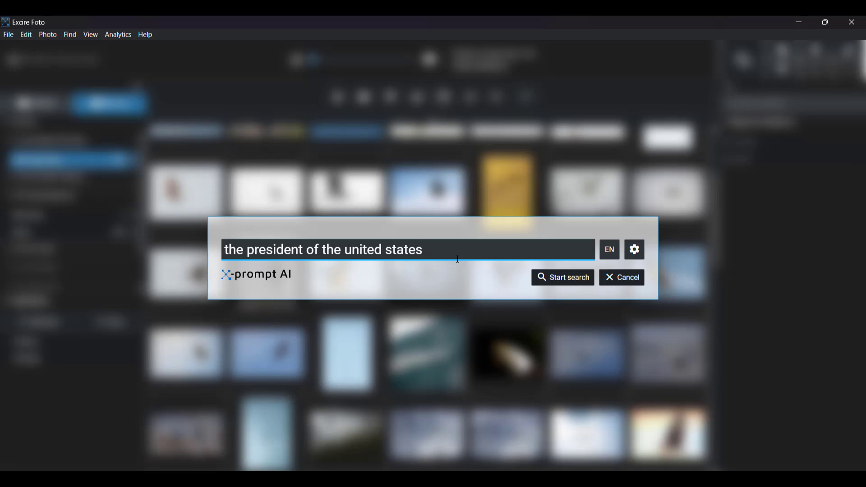
mouse_move(477, 287)
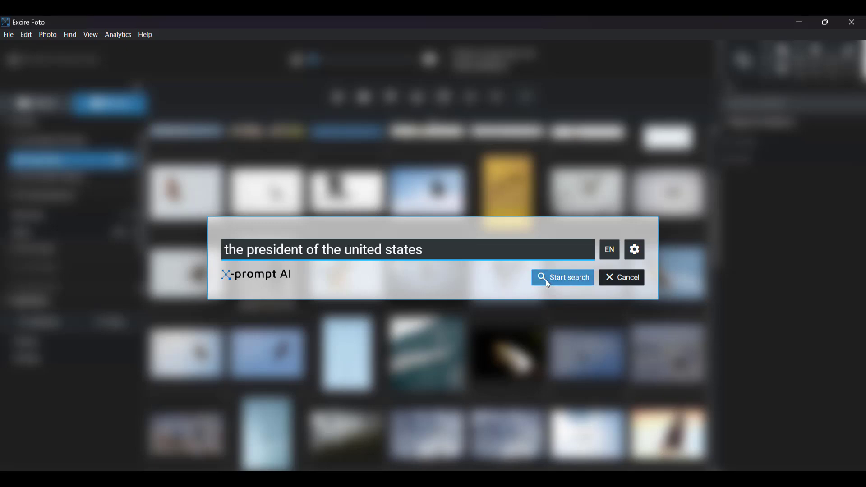
left_click(563, 277)
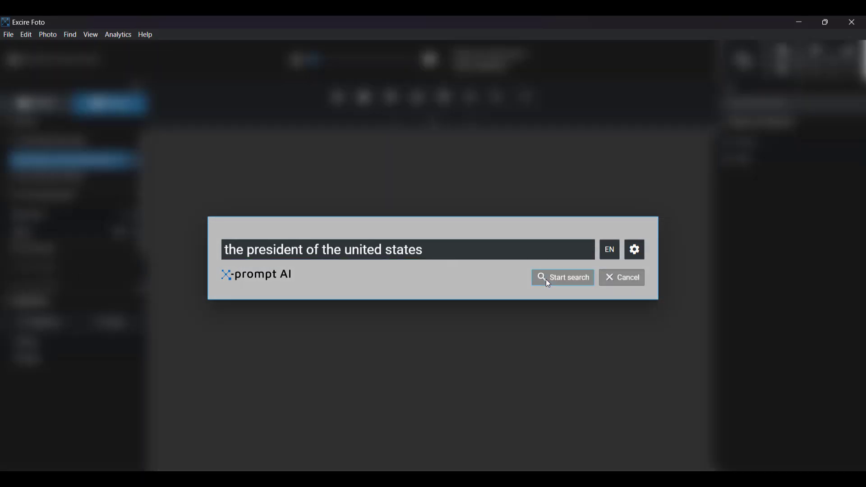
- Finish the president search, showing 17 eagle and American flag photos
left_click(562, 278)
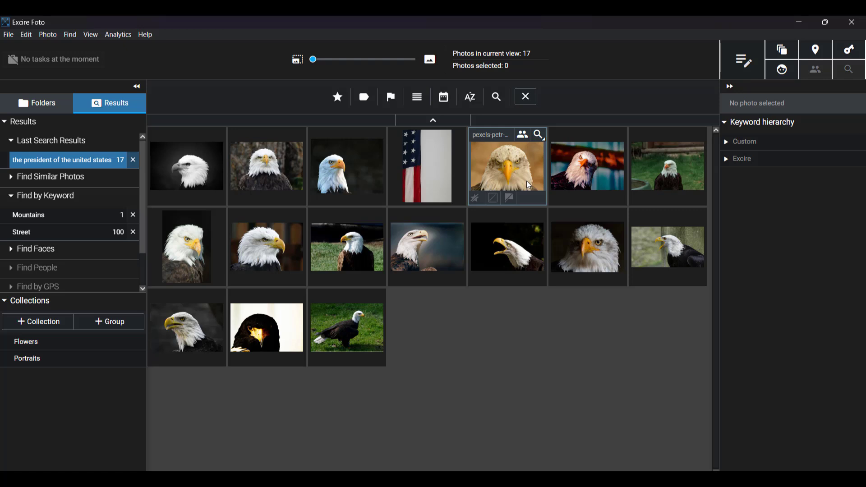
mouse_move(407, 166)
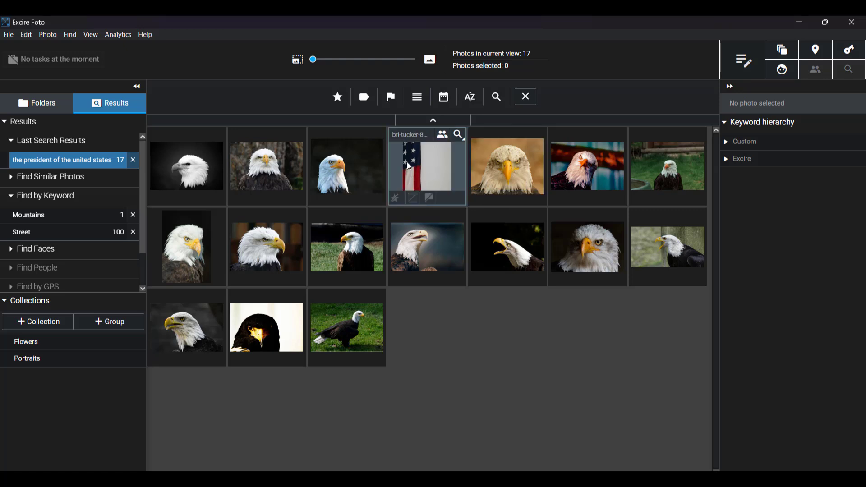
mouse_move(435, 170)
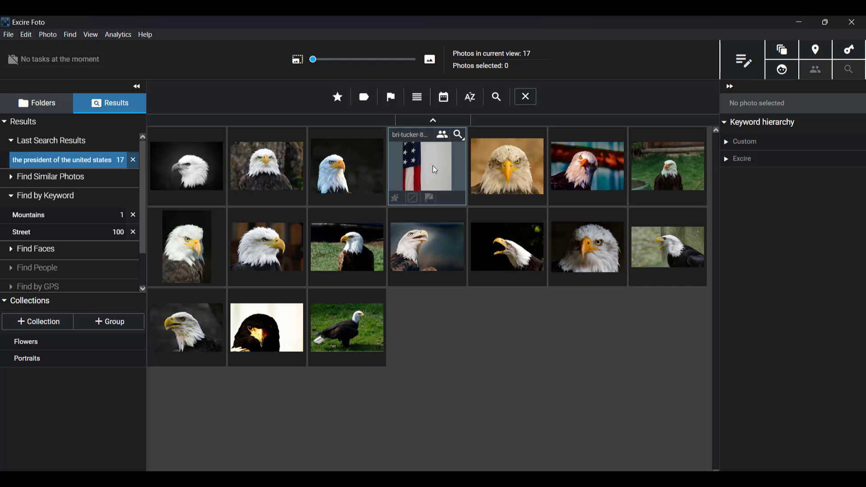
mouse_move(347, 167)
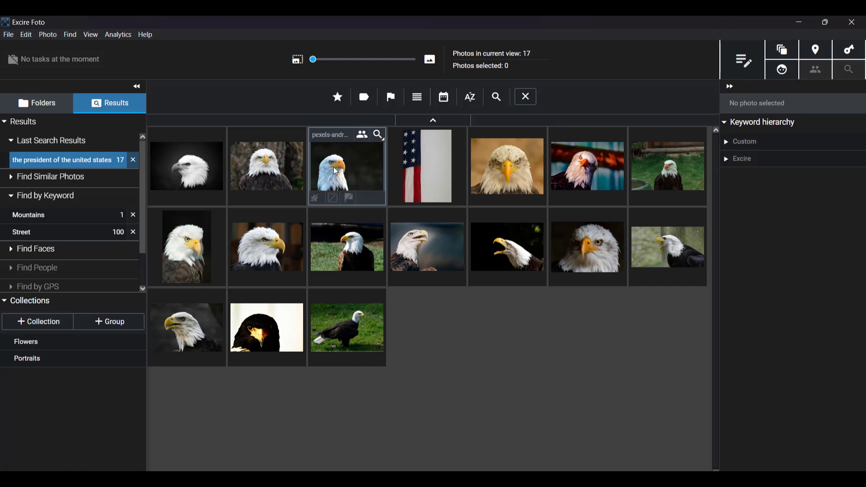
mouse_move(187, 199)
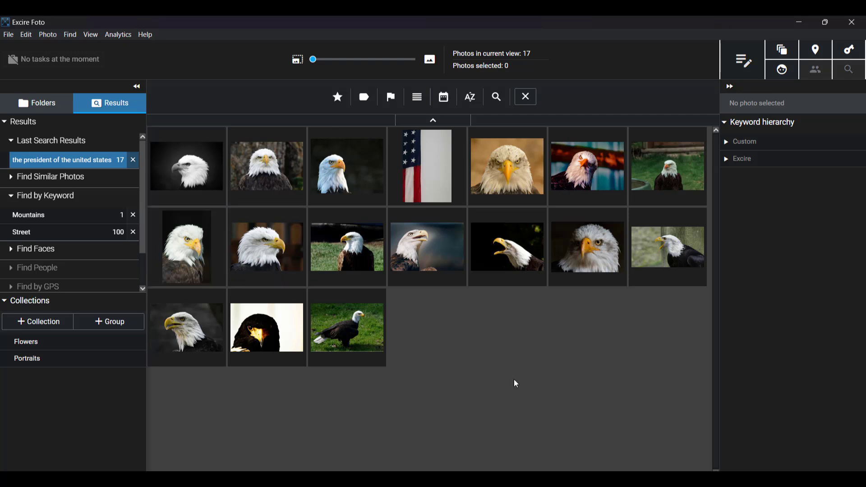
mouse_move(585, 341)
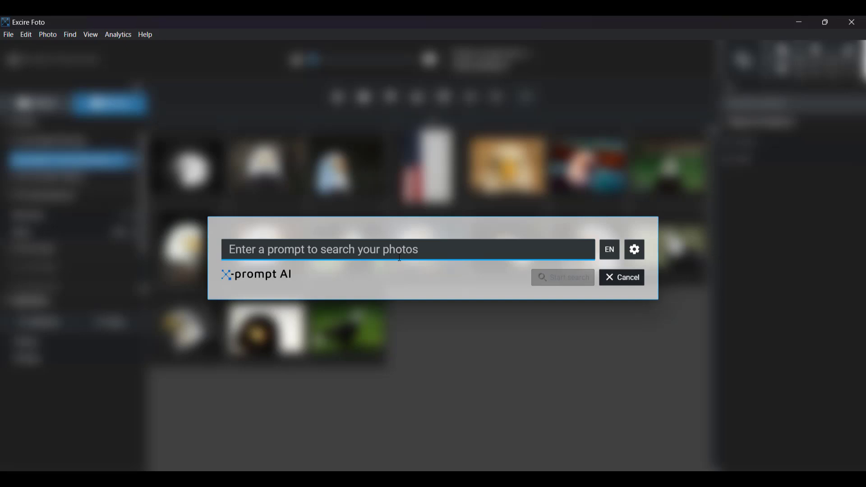
- Search for 'person and dog playing', returning 100 photos of people with dogs
left_click(387, 249)
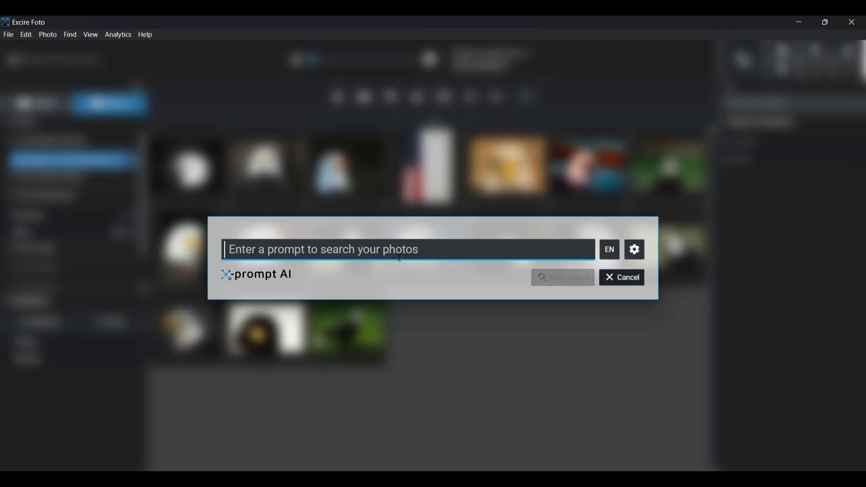
type("person an")
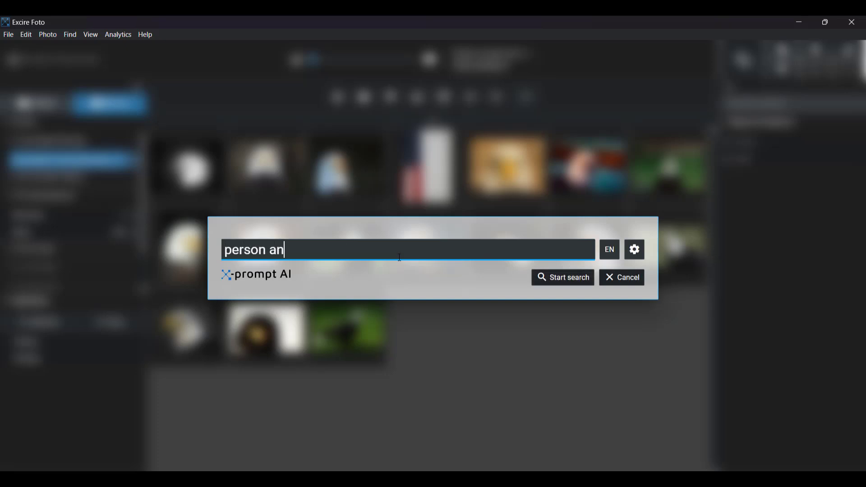
type("d dog playin")
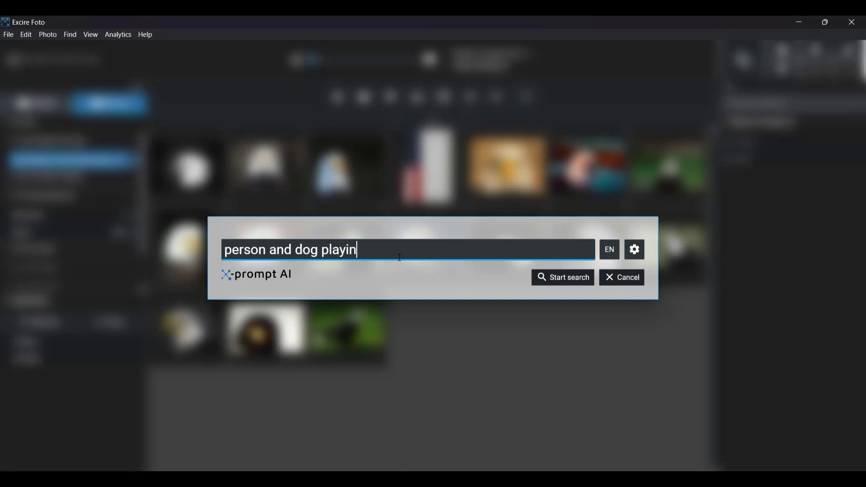
type("g")
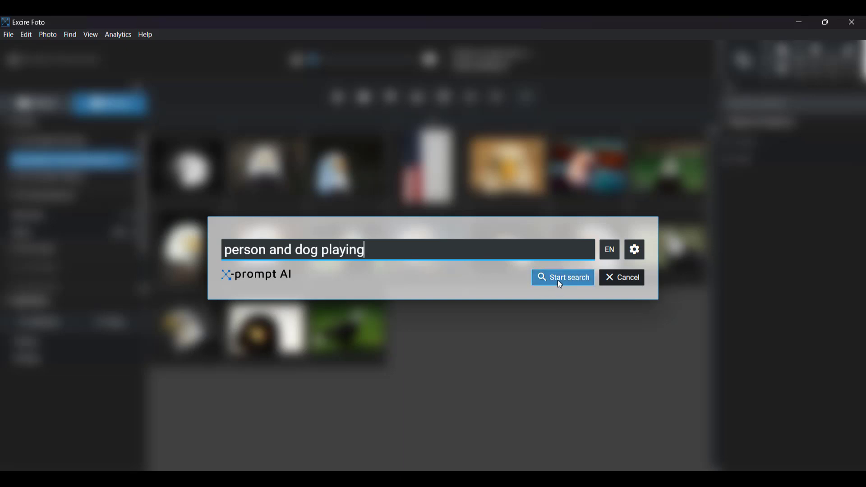
left_click(562, 277)
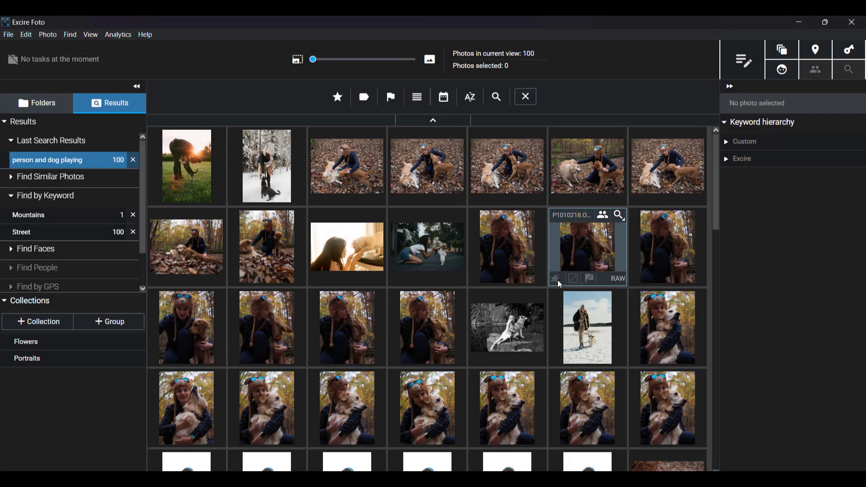
mouse_move(427, 247)
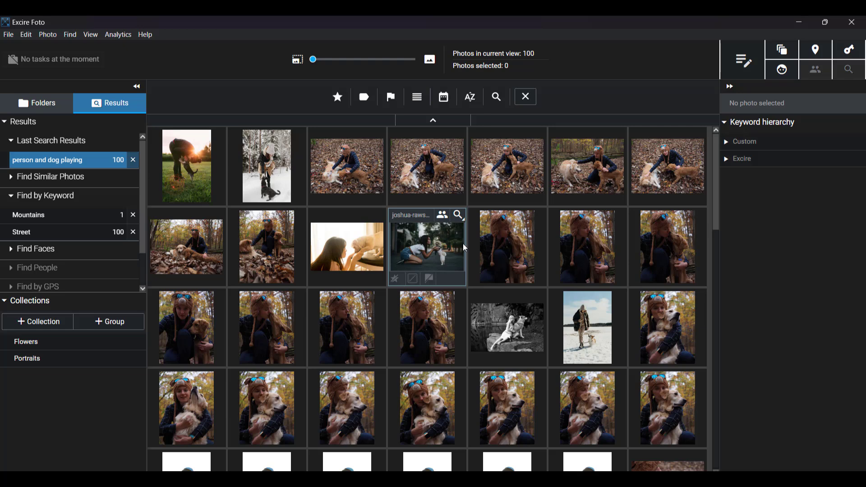
mouse_move(187, 166)
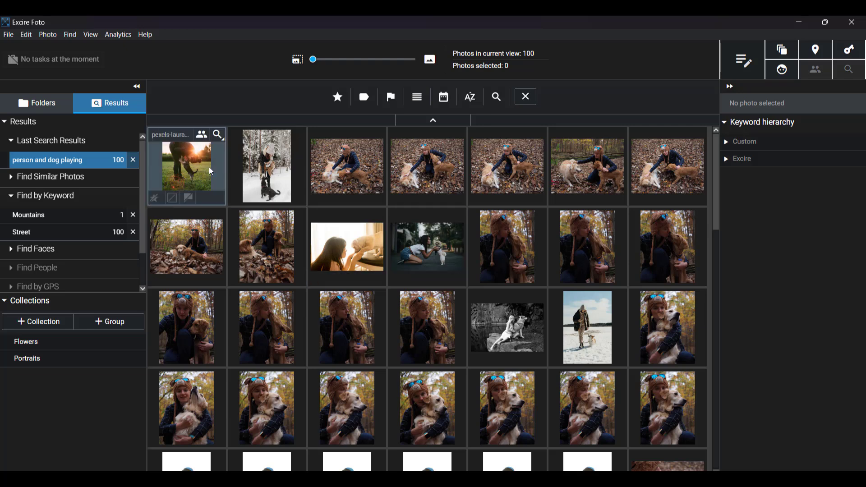
mouse_move(165, 162)
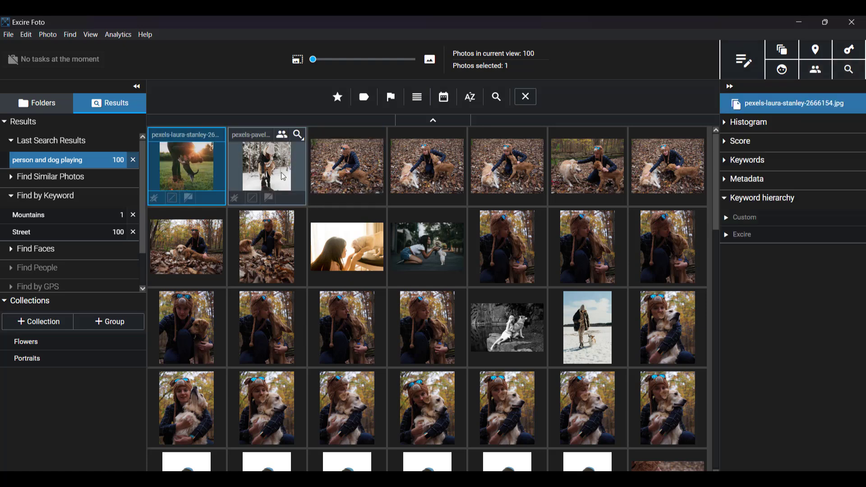
mouse_move(347, 246)
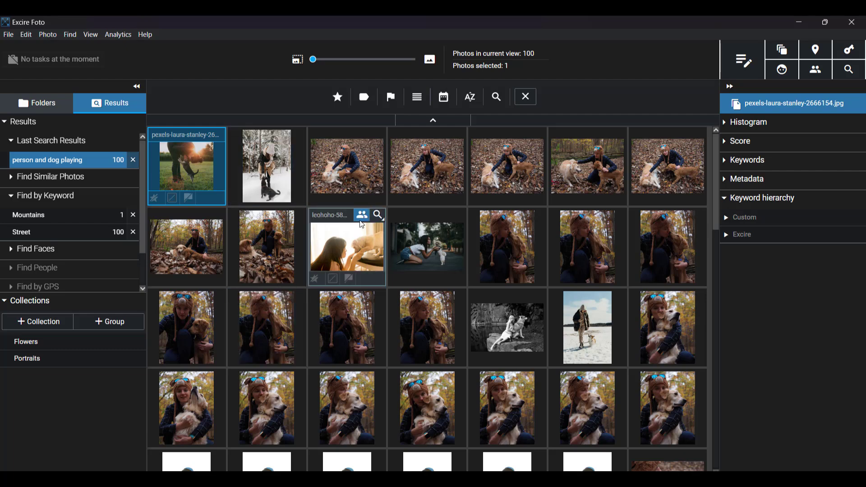
mouse_move(428, 408)
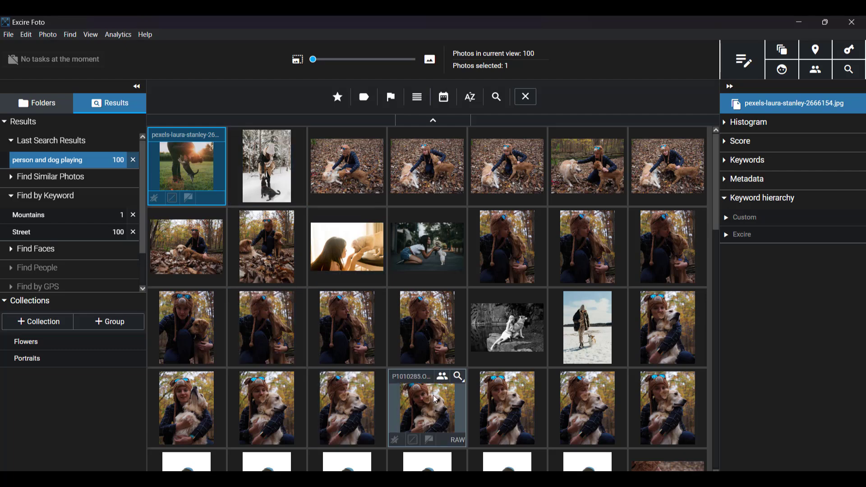
scroll("down", 3)
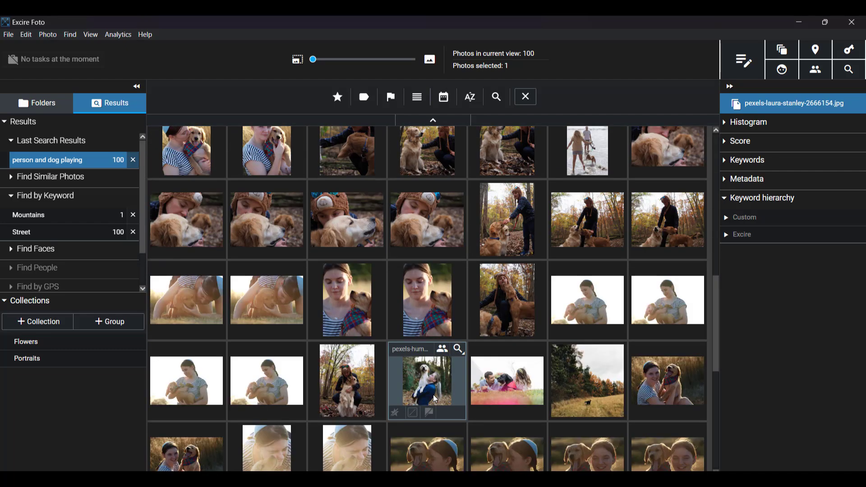
scroll("up", 3)
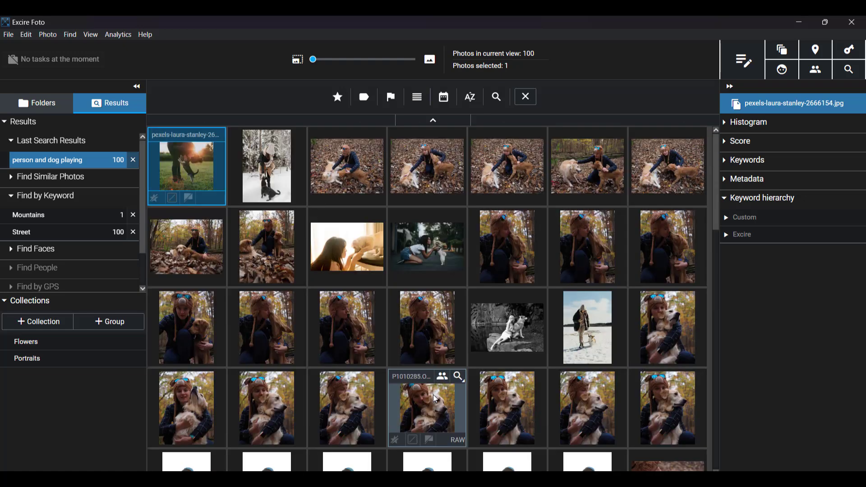
mouse_move(507, 409)
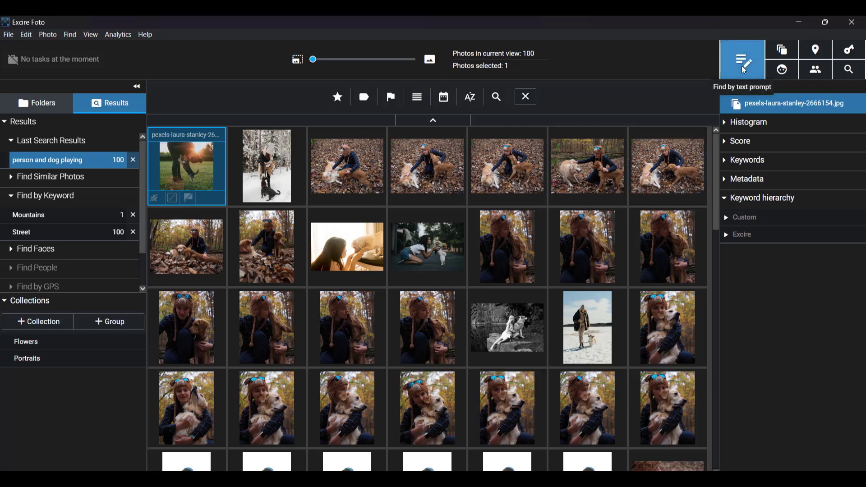
left_click(742, 59)
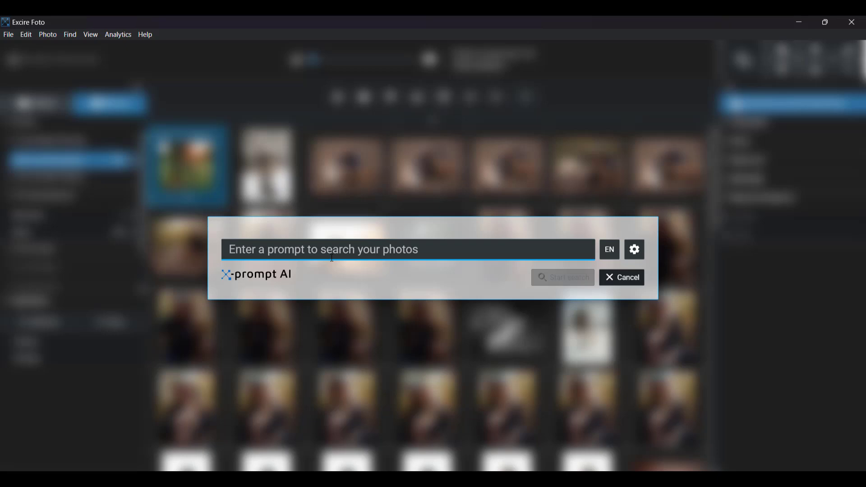
- Search for 'peaceful', returning 100 calm landscape and nature photos
type("pe")
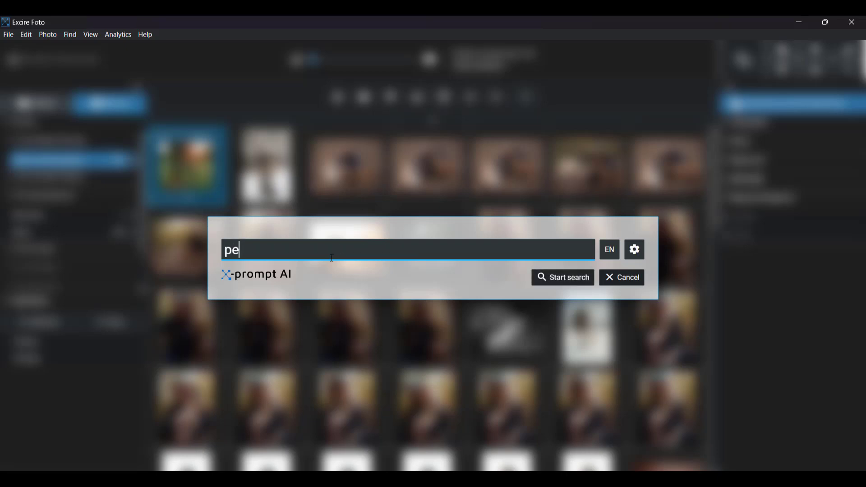
type("aceful")
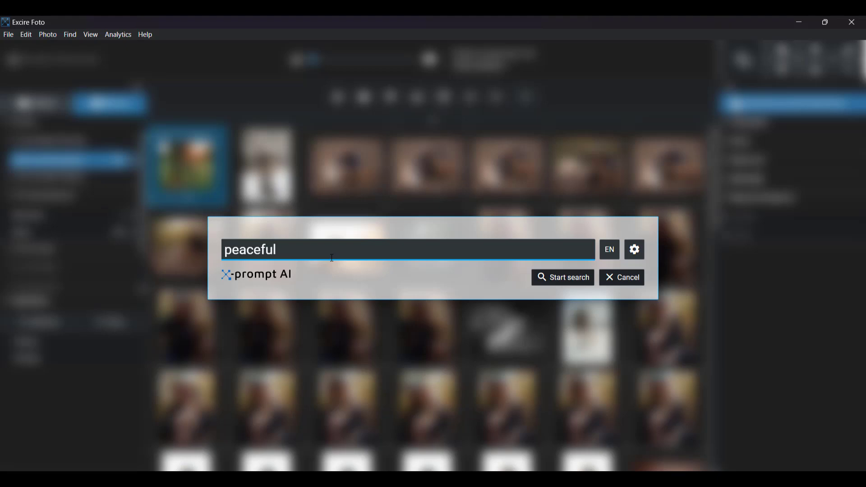
left_click(563, 278)
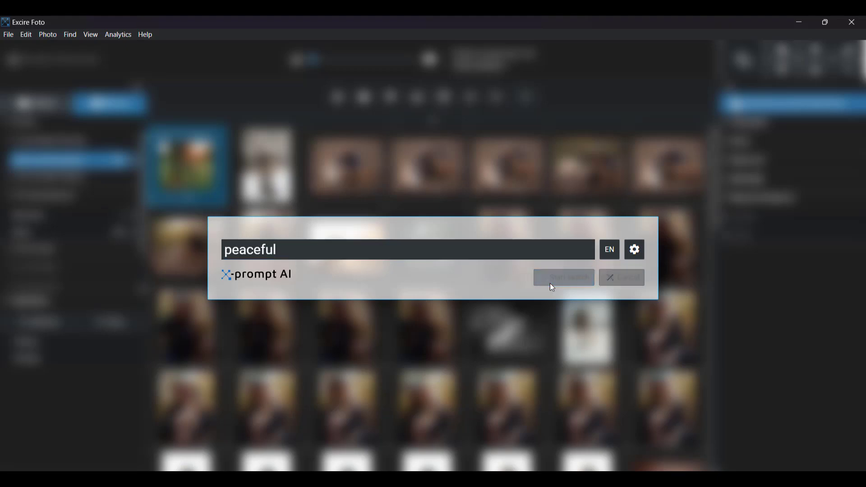
left_click(563, 277)
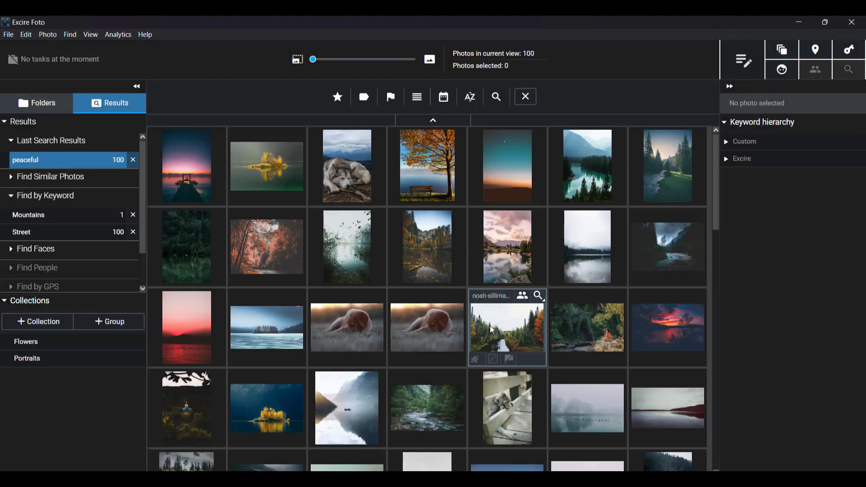
mouse_move(348, 249)
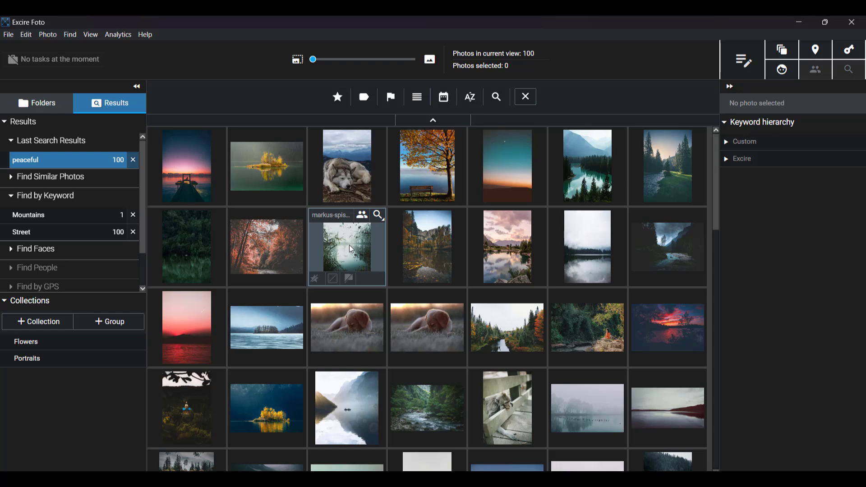
mouse_move(186, 166)
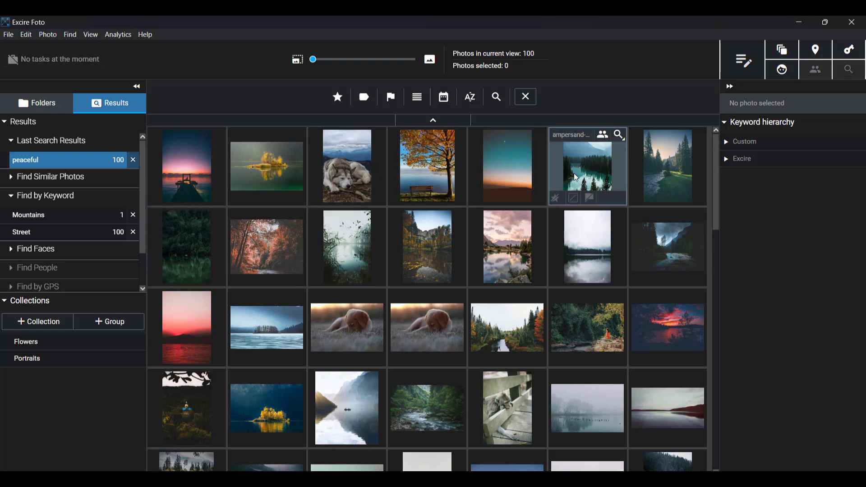
mouse_move(199, 188)
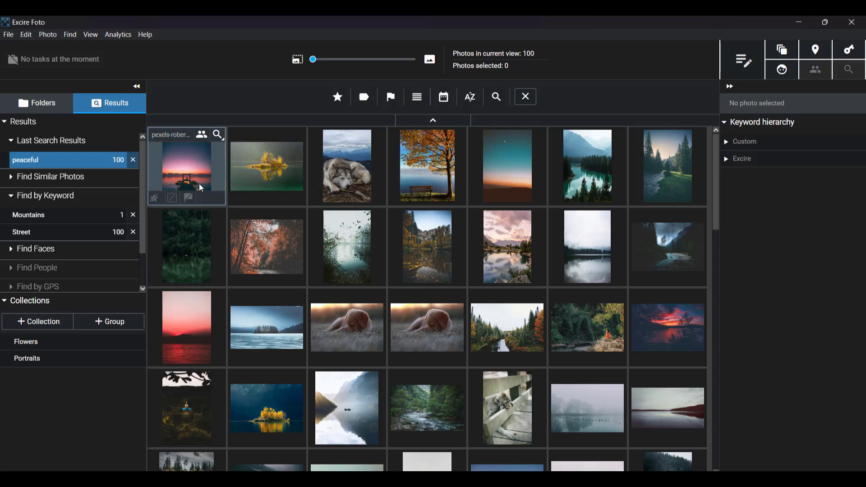
mouse_move(315, 178)
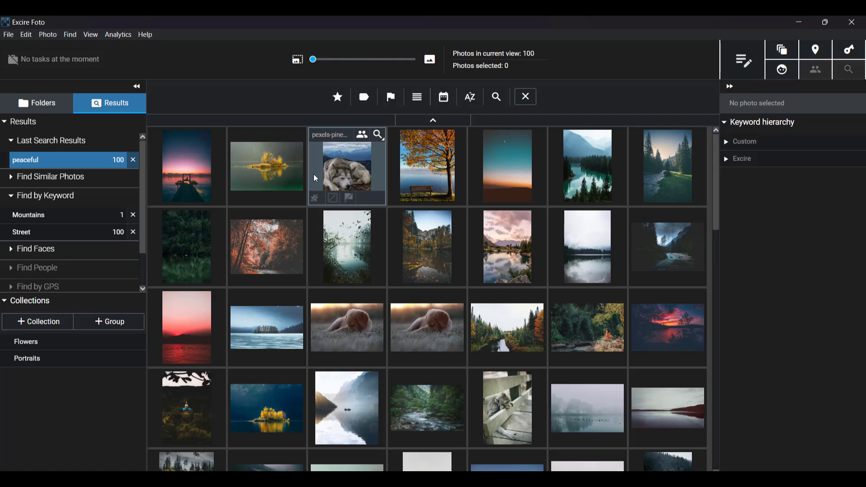
mouse_move(742, 60)
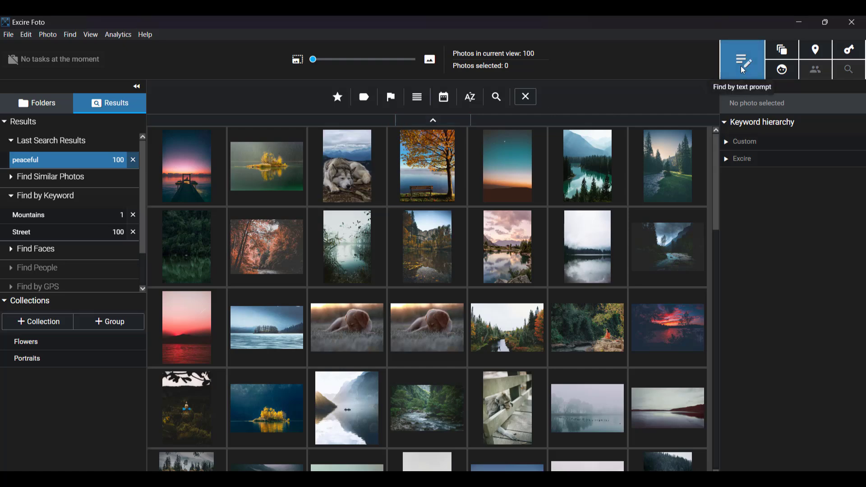
- Reopen the text-prompt search dialog with an empty prompt field
left_click(742, 59)
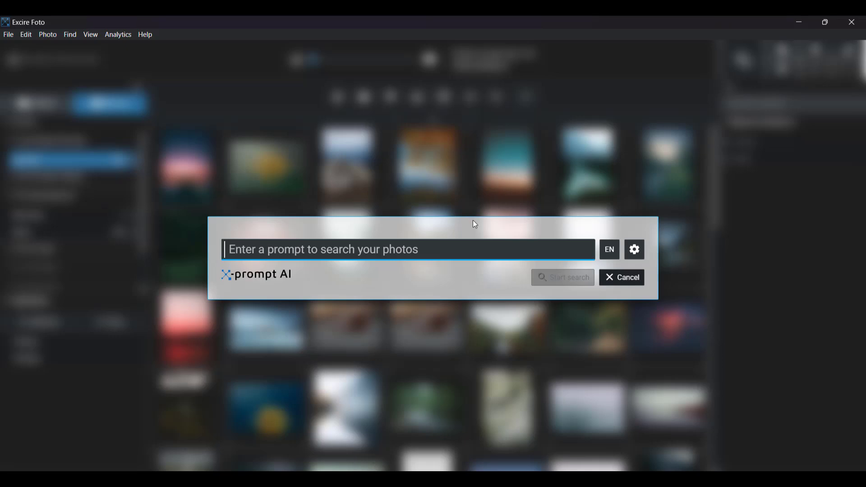
mouse_move(479, 233)
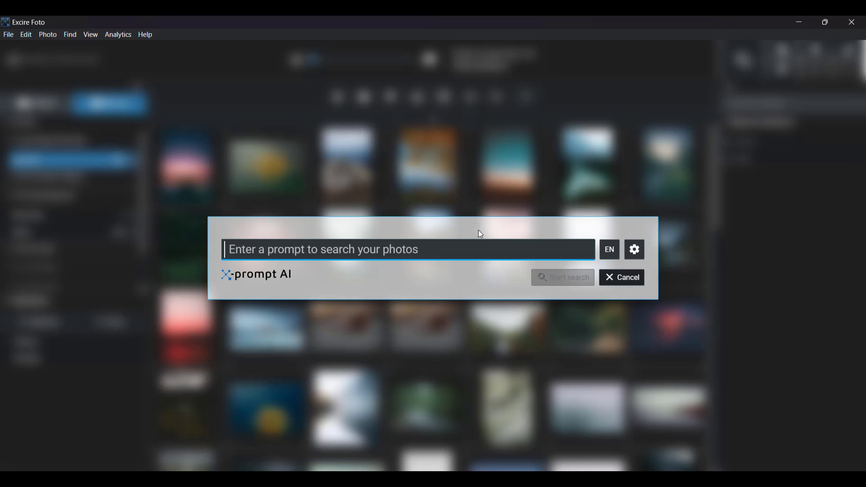
mouse_move(499, 233)
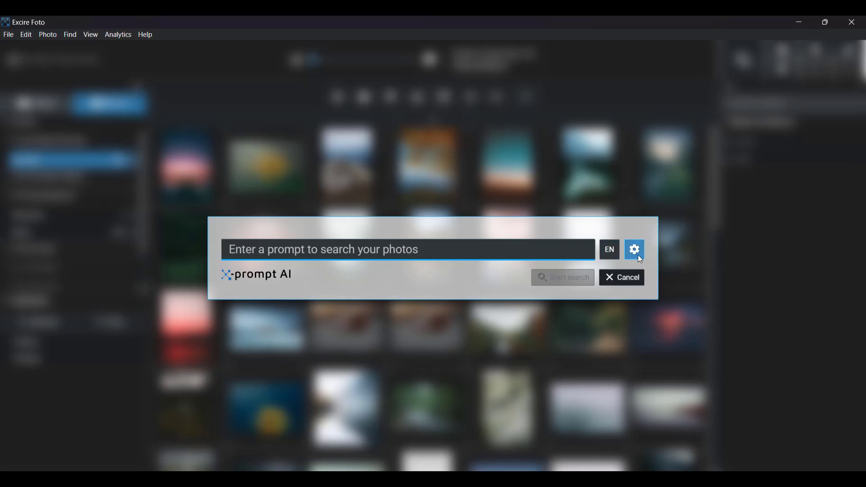
- Open the prompt search options showing distance limit, maximum results and database scope
left_click(635, 249)
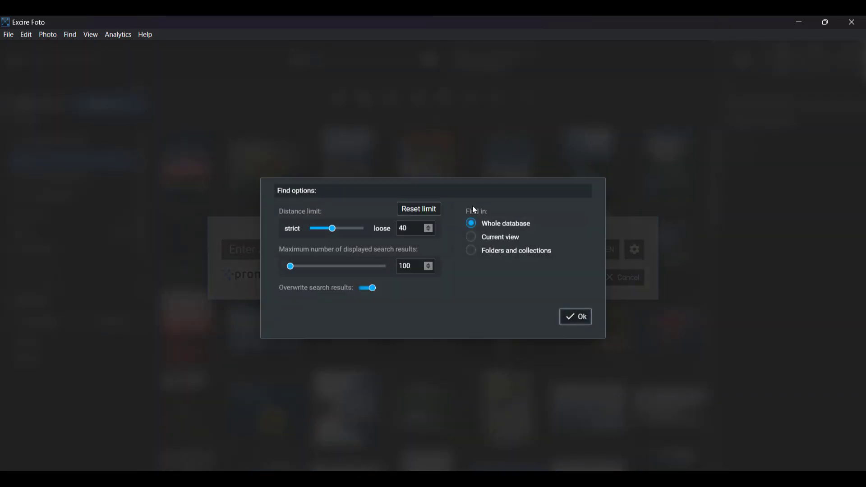
mouse_move(473, 279)
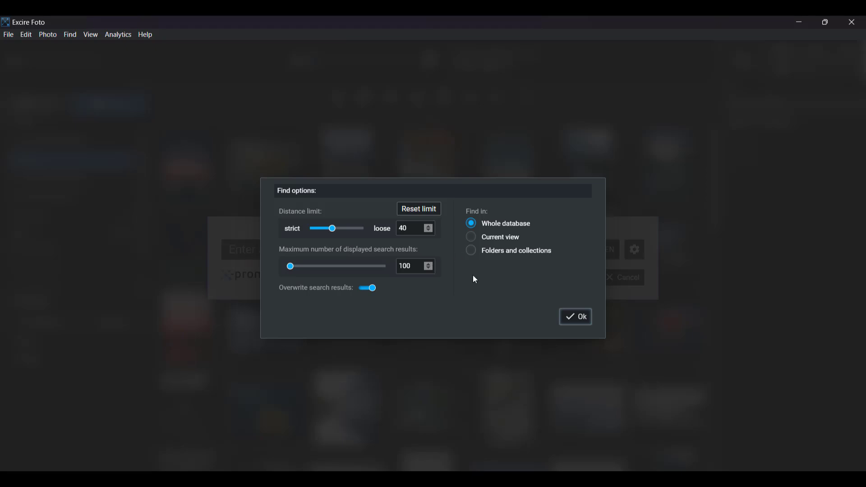
mouse_move(492, 279)
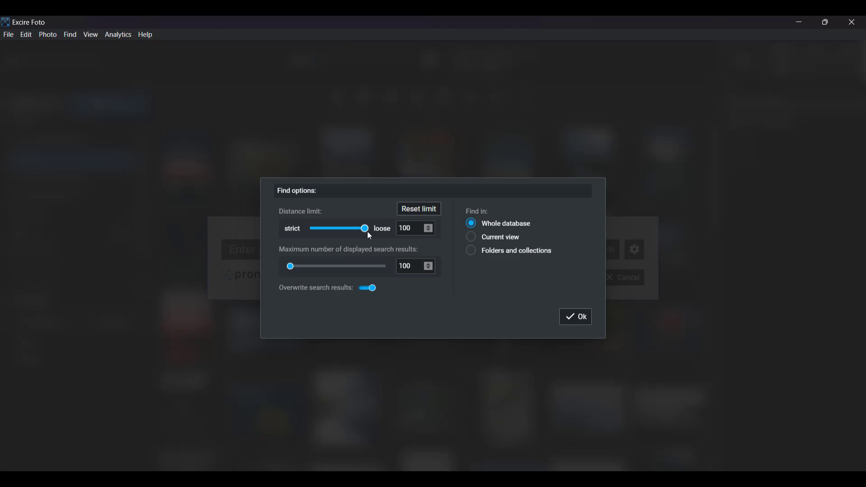
mouse_move(364, 228)
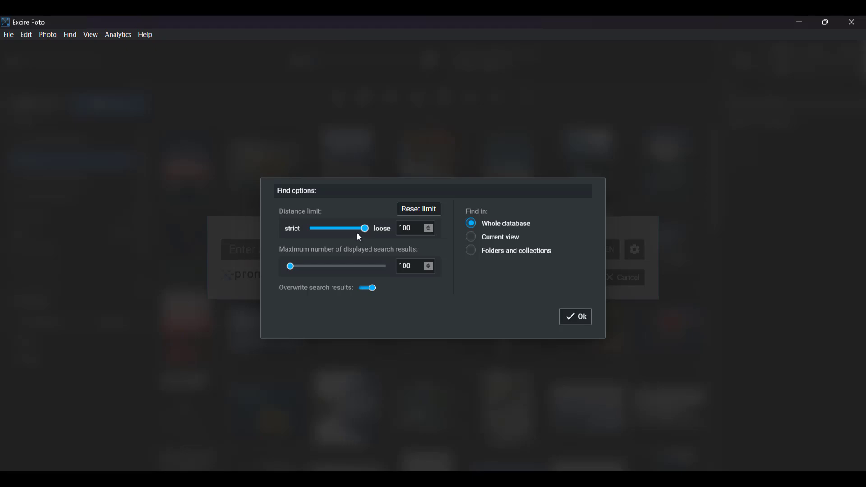
mouse_move(363, 227)
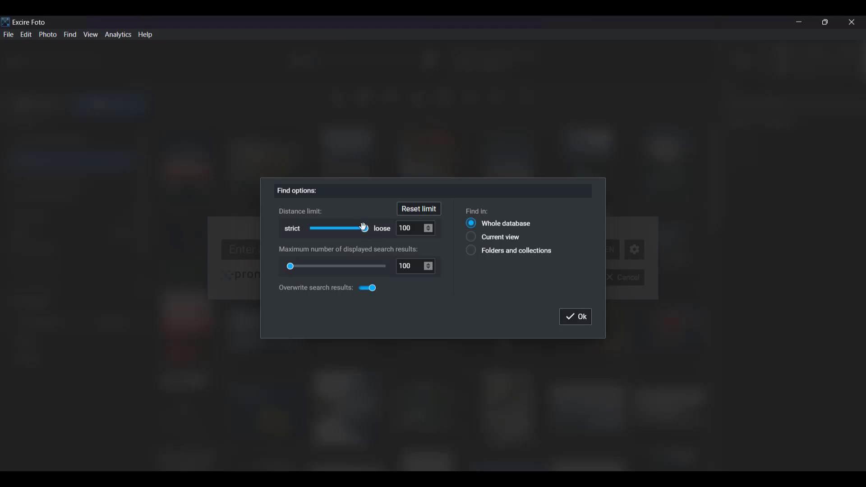
mouse_move(377, 229)
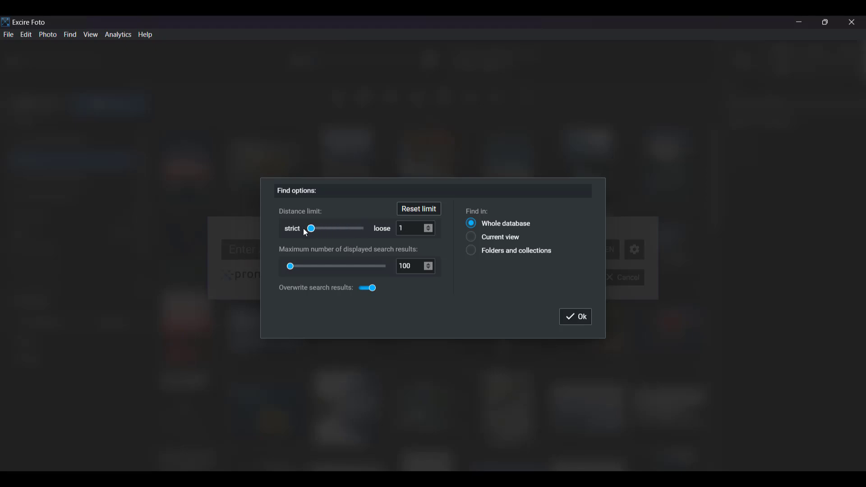
mouse_move(575, 317)
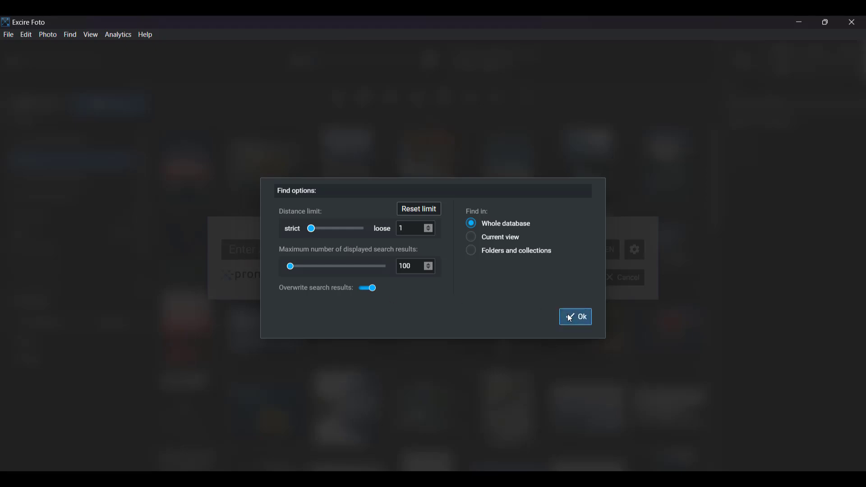
- Confirm the strictest distance limit and search 'relaxing at the beach', getting 23 photos
left_click(575, 317)
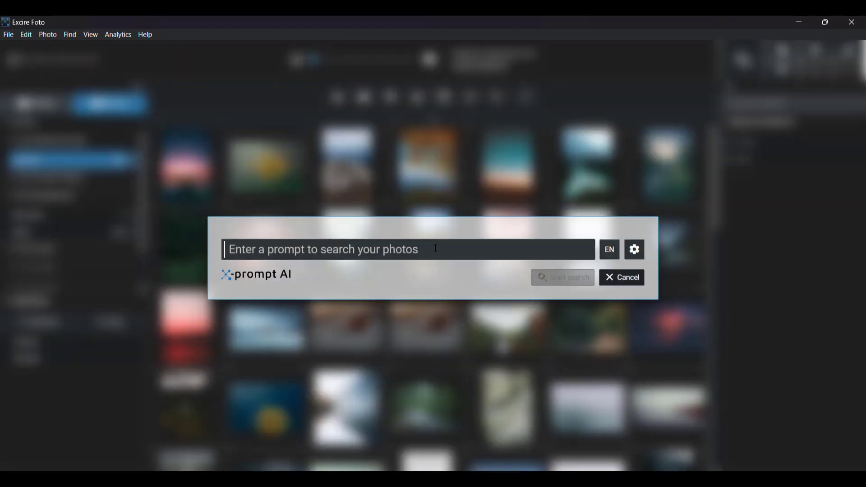
type("relaxing at")
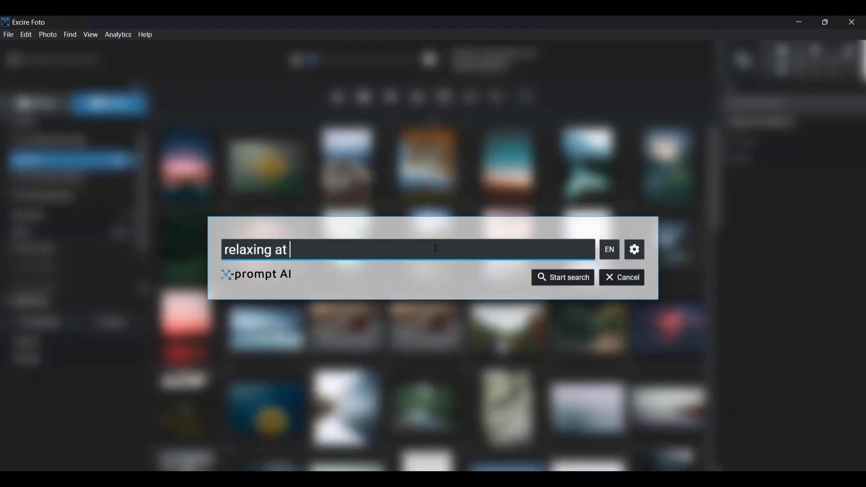
type("the beach")
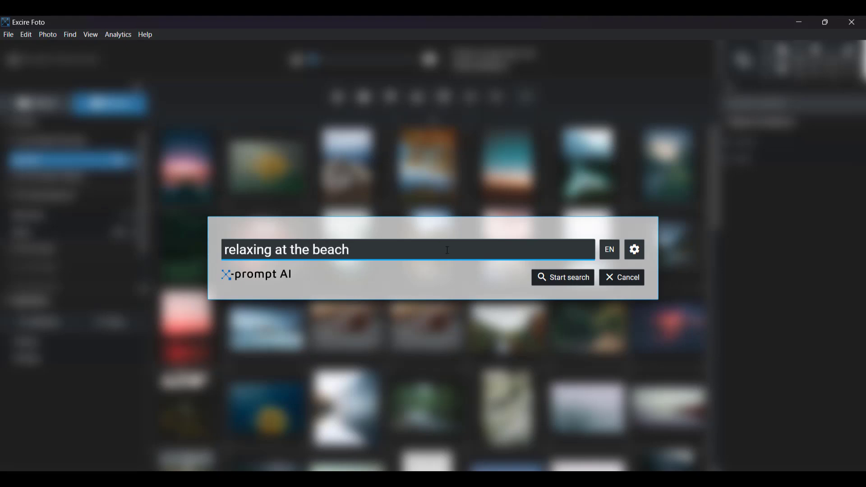
left_click(563, 277)
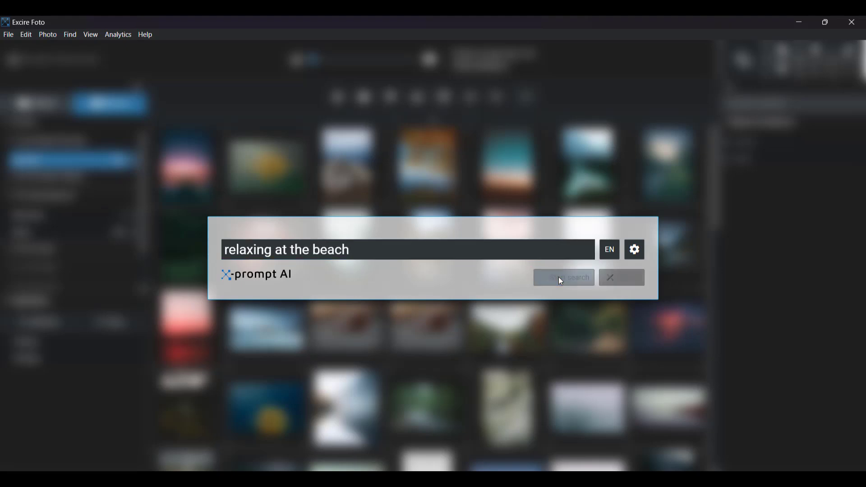
left_click(564, 276)
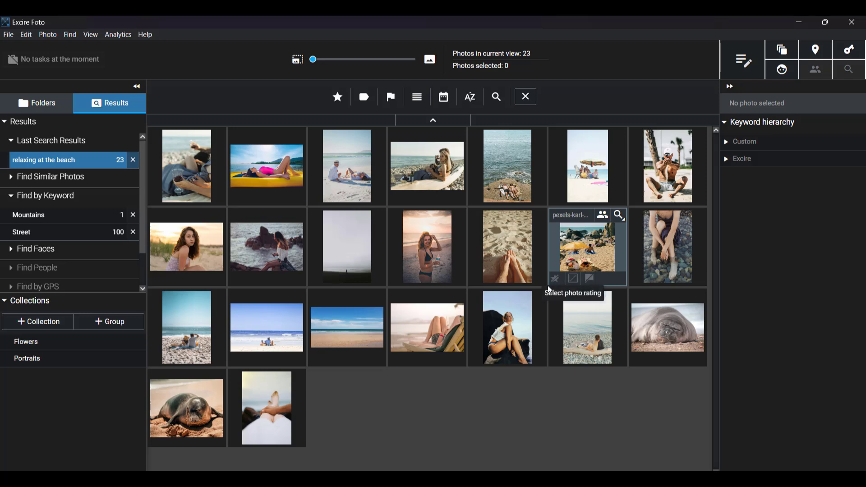
mouse_move(504, 424)
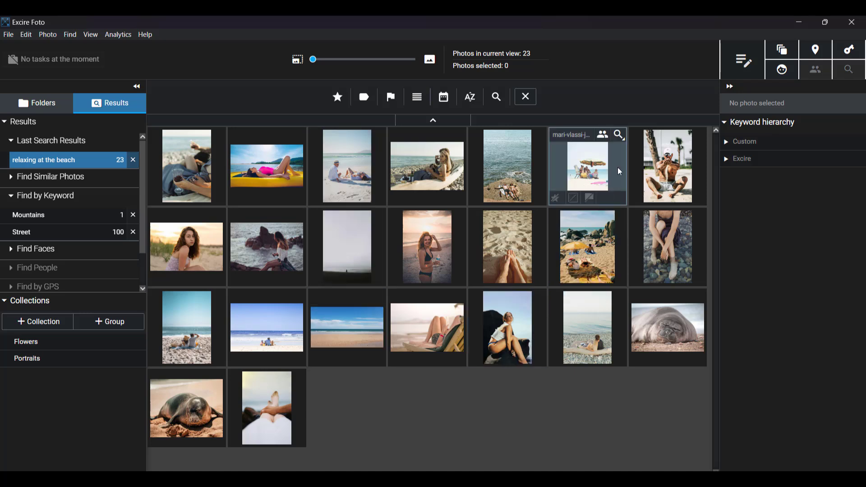
mouse_move(743, 59)
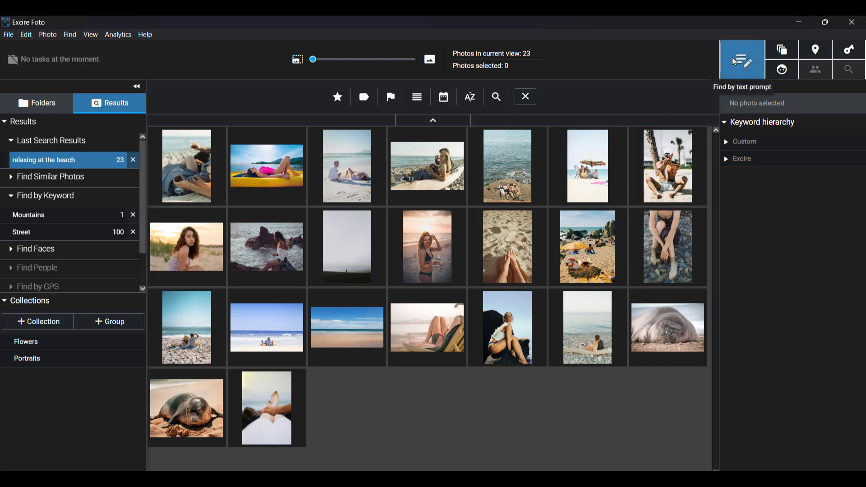
- Reopen the prompt search options and apply a loosened distance limit of 100
left_click(742, 60)
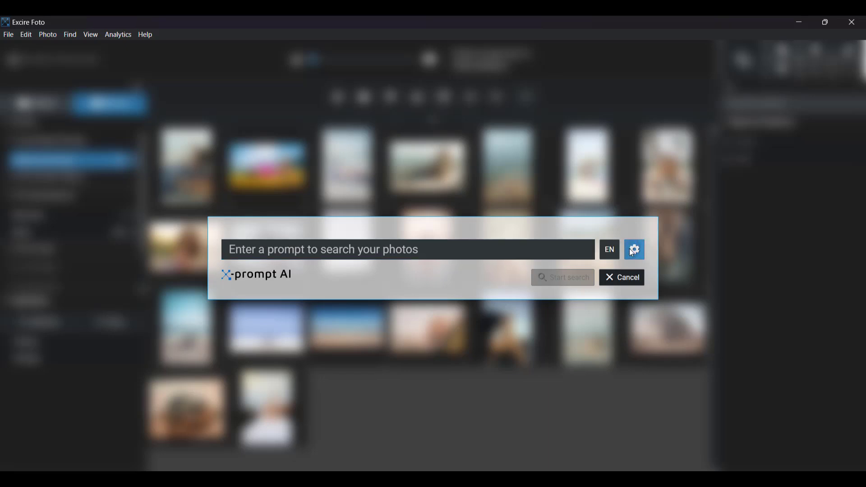
left_click(634, 249)
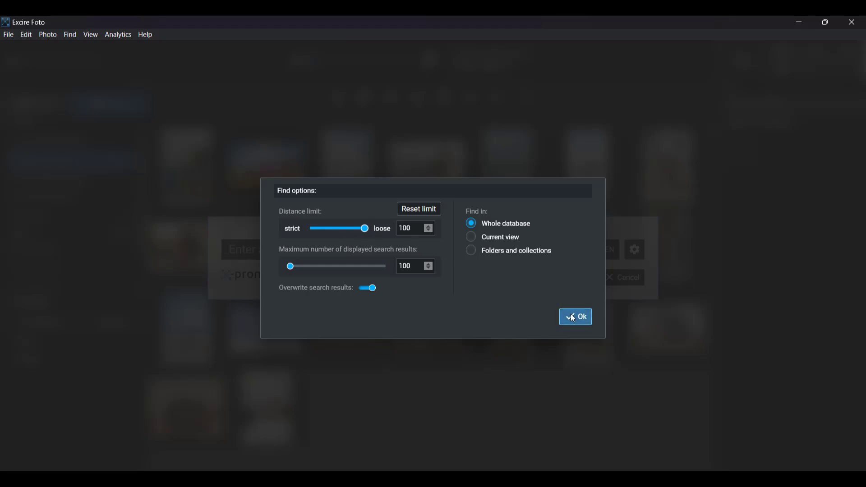
left_click(575, 317)
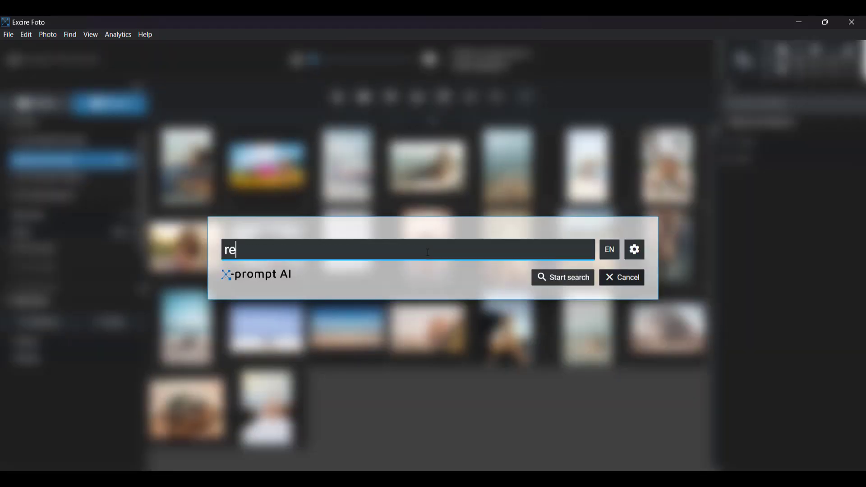
- Rerun the 'relaxing at the beach' search, now returning 100 photos
type("laxing at the b")
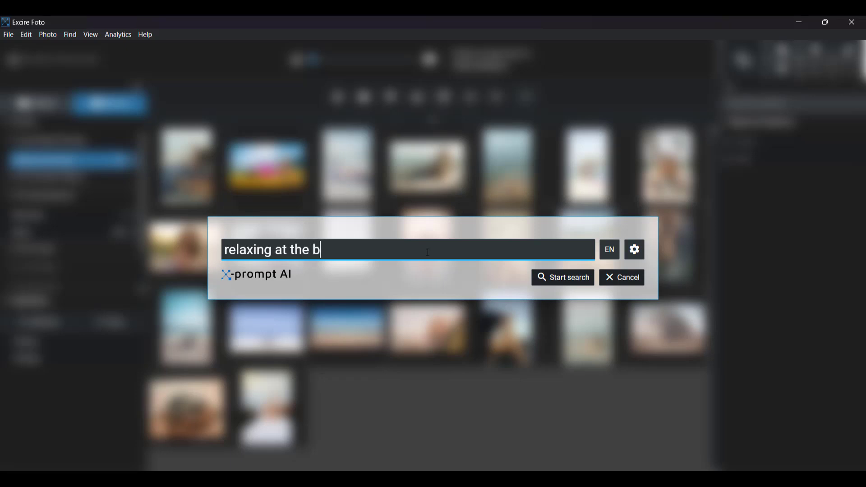
type("each")
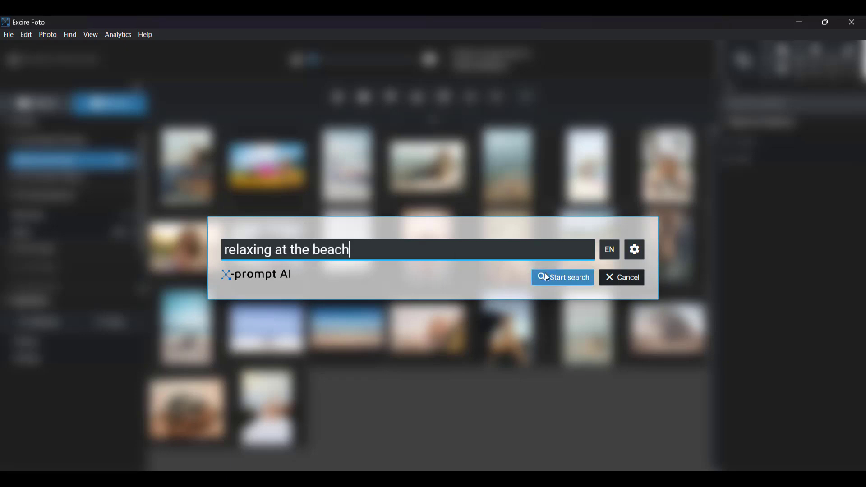
left_click(562, 278)
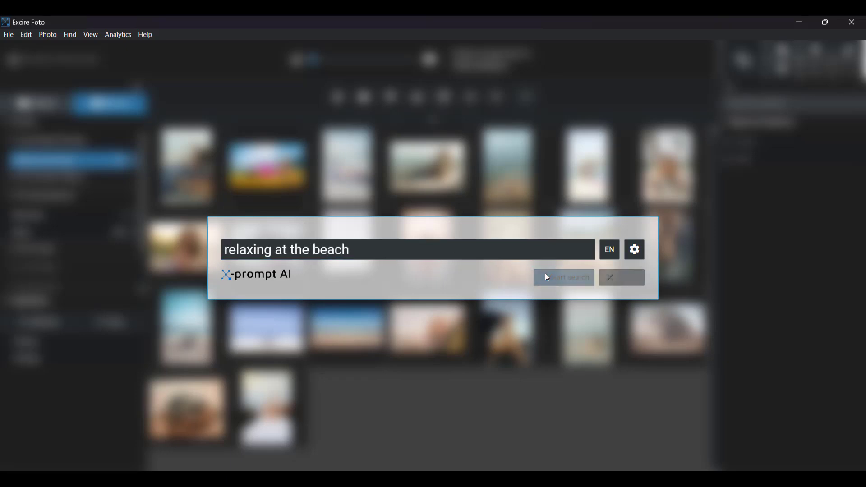
left_click(564, 277)
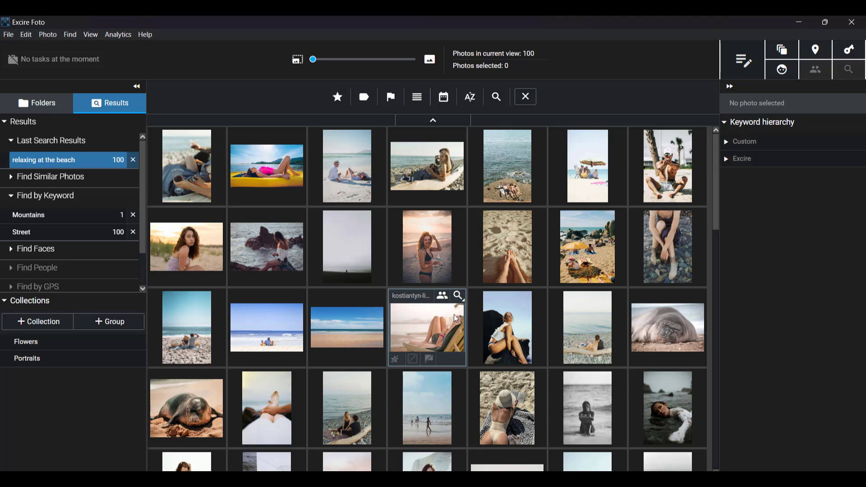
mouse_move(461, 355)
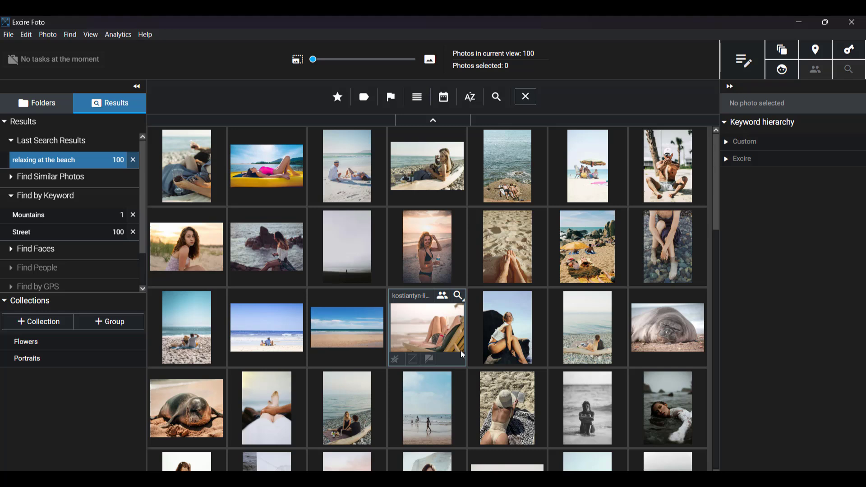
mouse_move(488, 332)
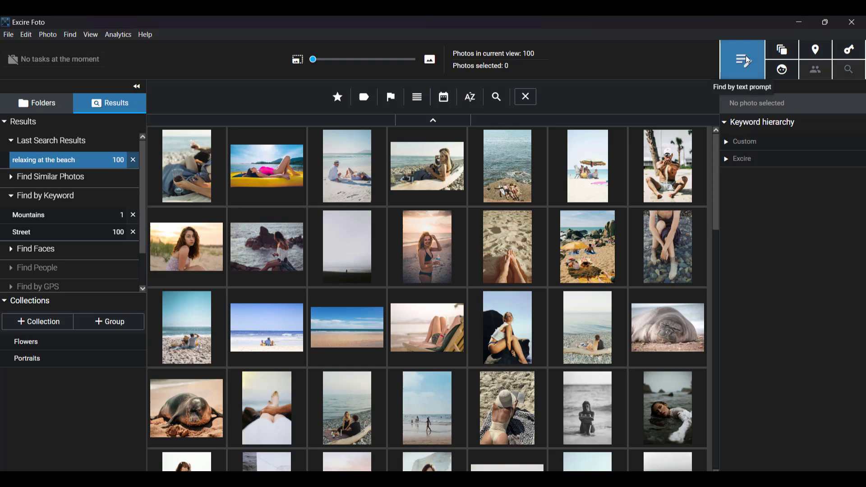
- Open the text prompt search and bring up its Find options dialog
left_click(742, 60)
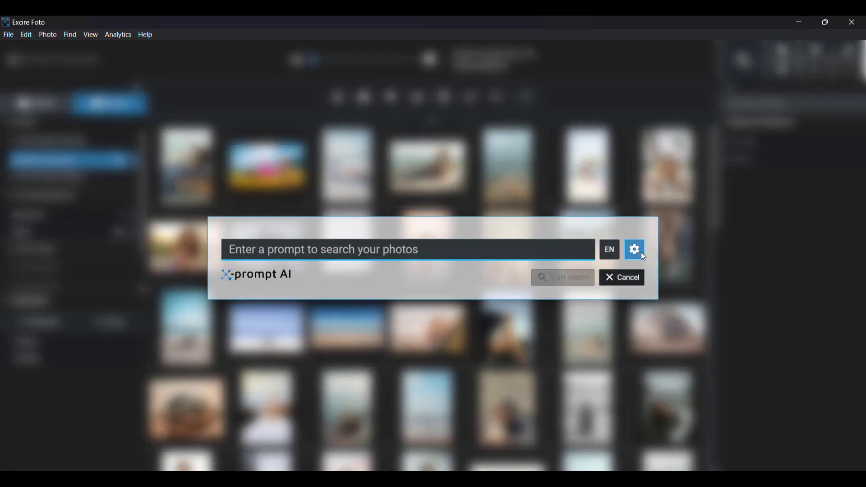
left_click(633, 249)
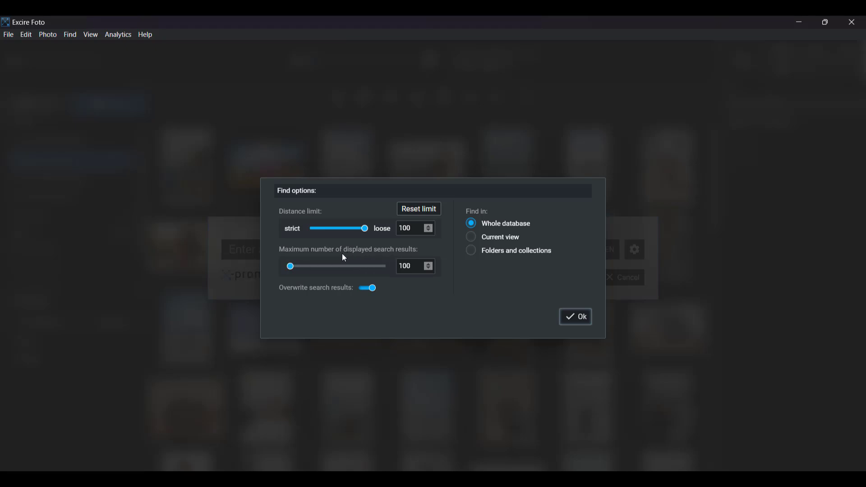
mouse_move(288, 251)
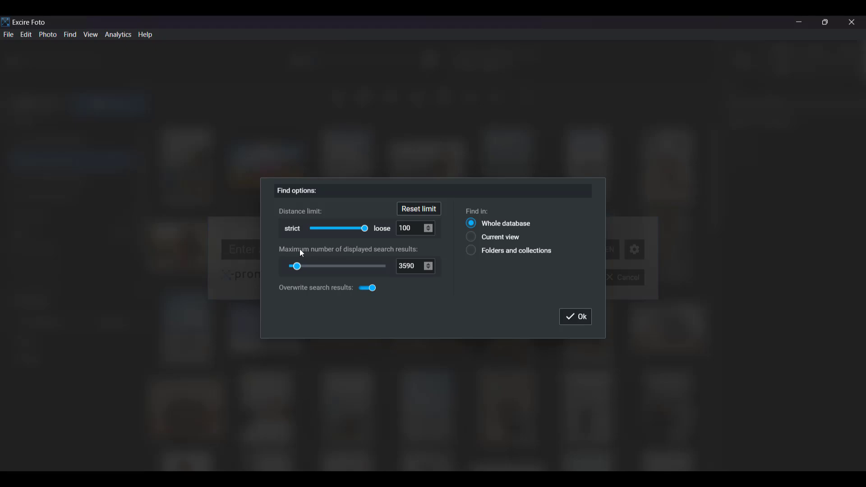
mouse_move(328, 302)
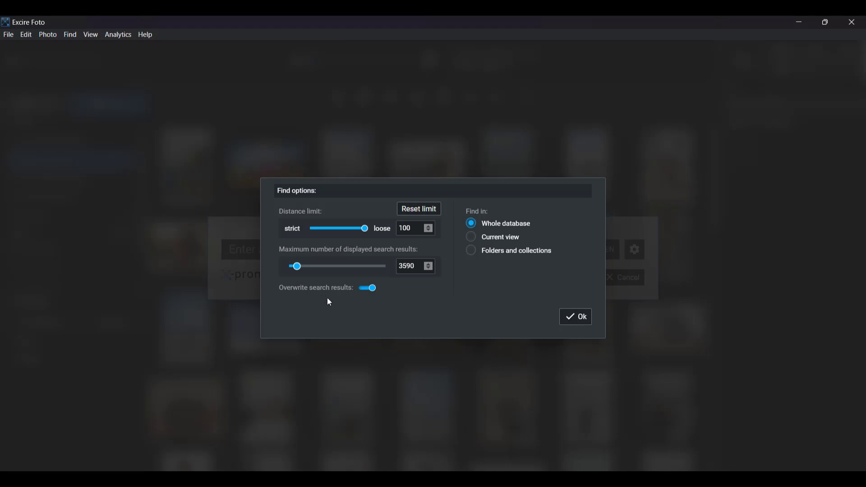
mouse_move(419, 209)
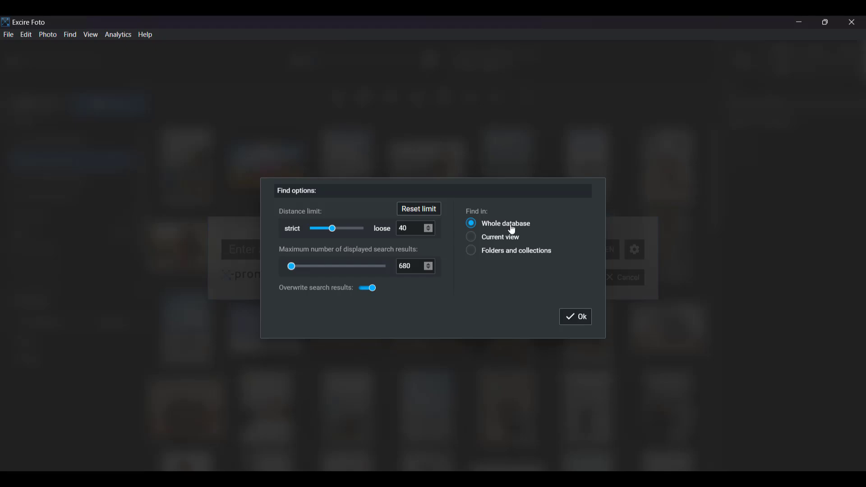
mouse_move(479, 209)
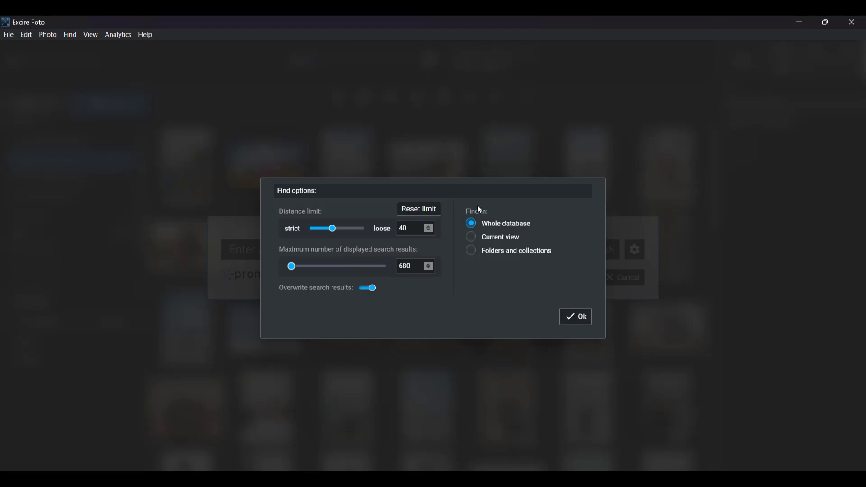
mouse_move(534, 256)
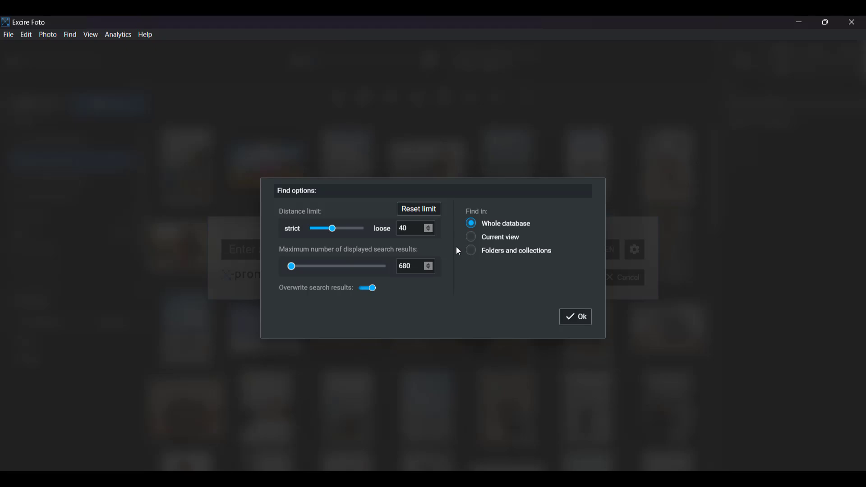
mouse_move(514, 295)
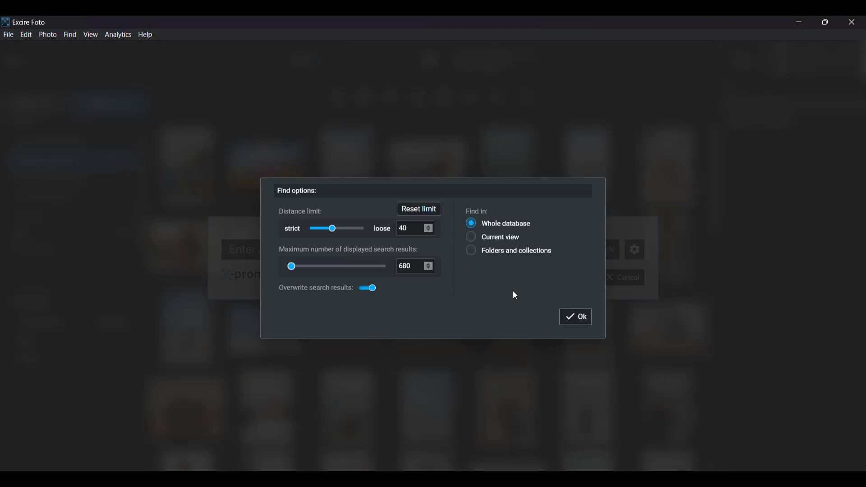
mouse_move(496, 227)
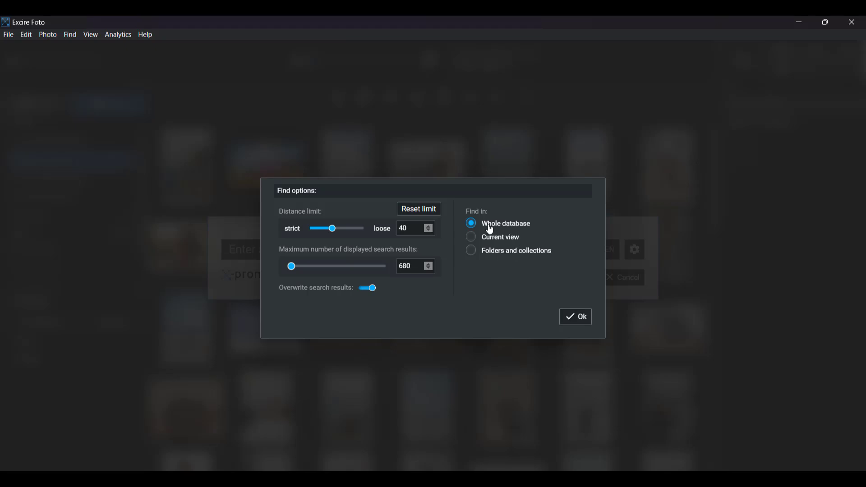
mouse_move(471, 237)
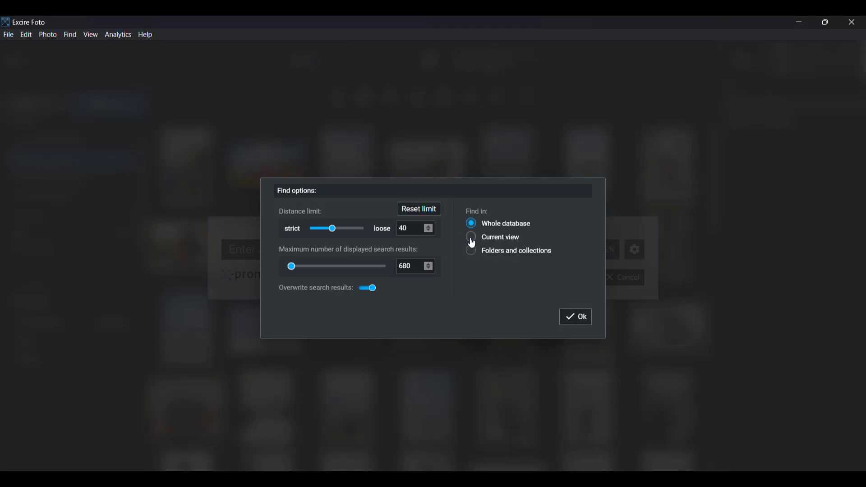
- Set the prompt search to distance limit 40, 680 maximum results, current view only
left_click(471, 237)
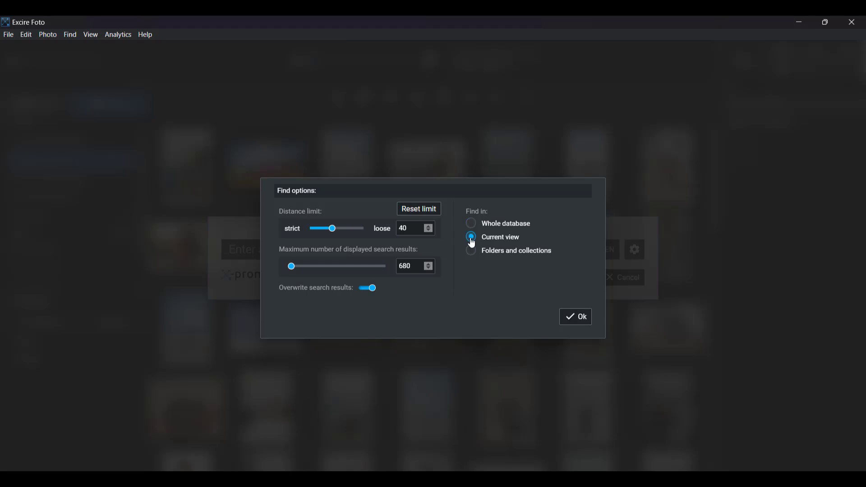
left_click(470, 237)
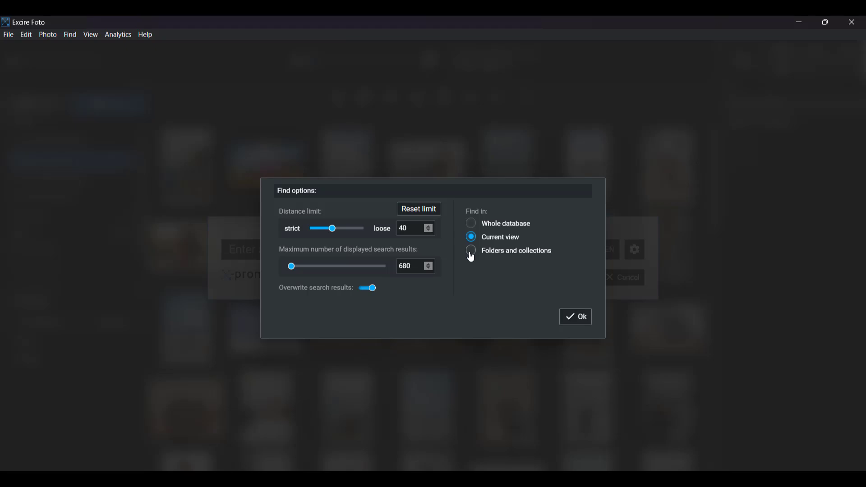
mouse_move(472, 256)
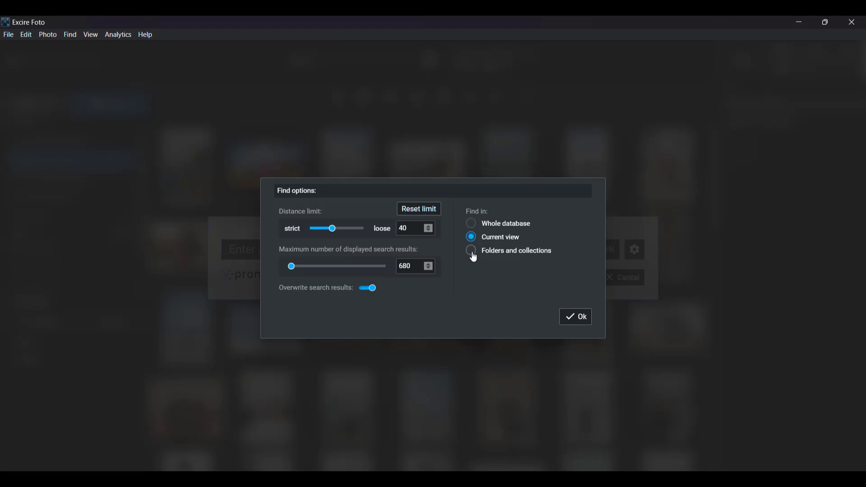
- Choose the Folders and collections scope, add the Flowers collection, and confirm
left_click(471, 250)
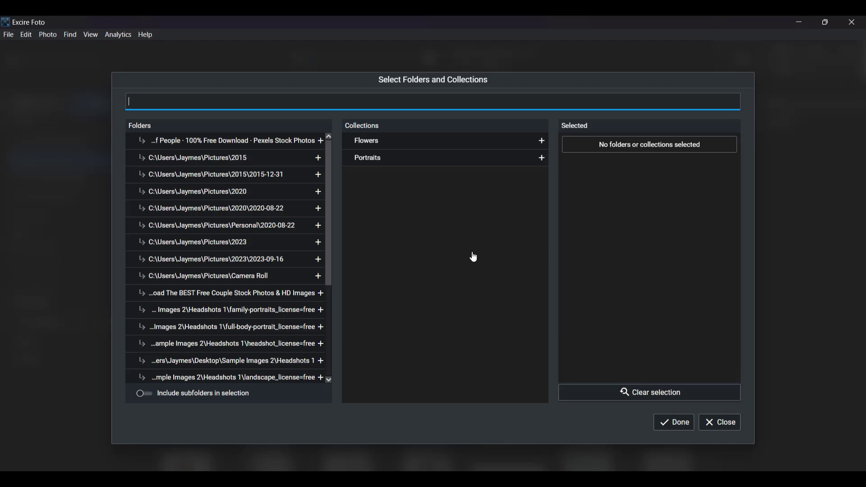
mouse_move(597, 374)
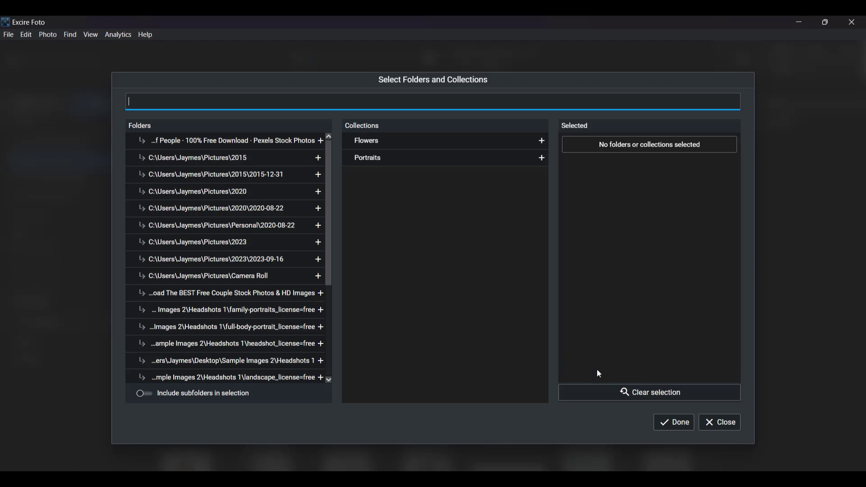
mouse_move(483, 302)
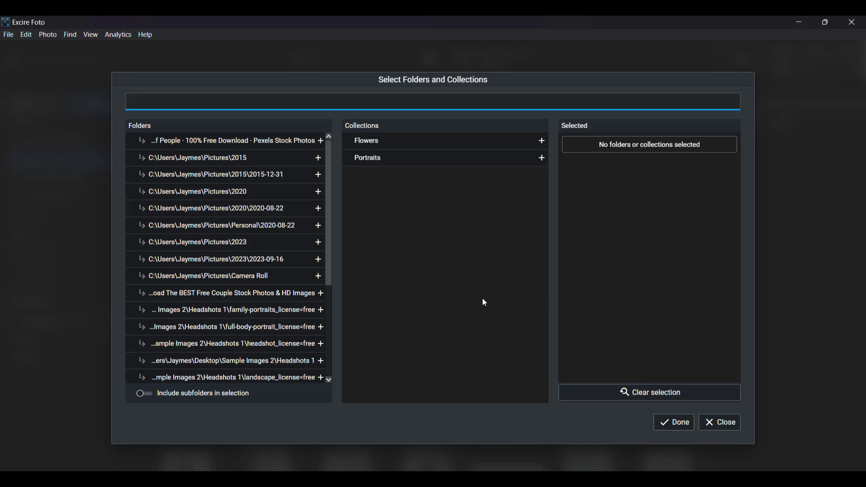
mouse_move(542, 141)
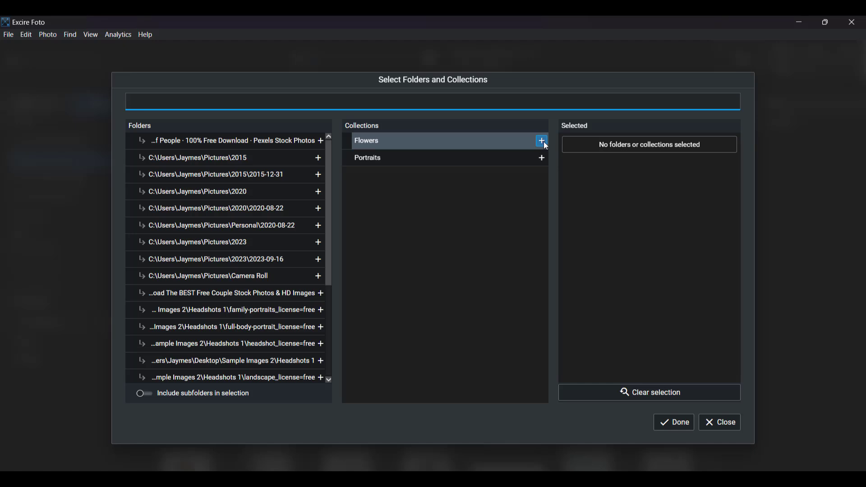
left_click(433, 102)
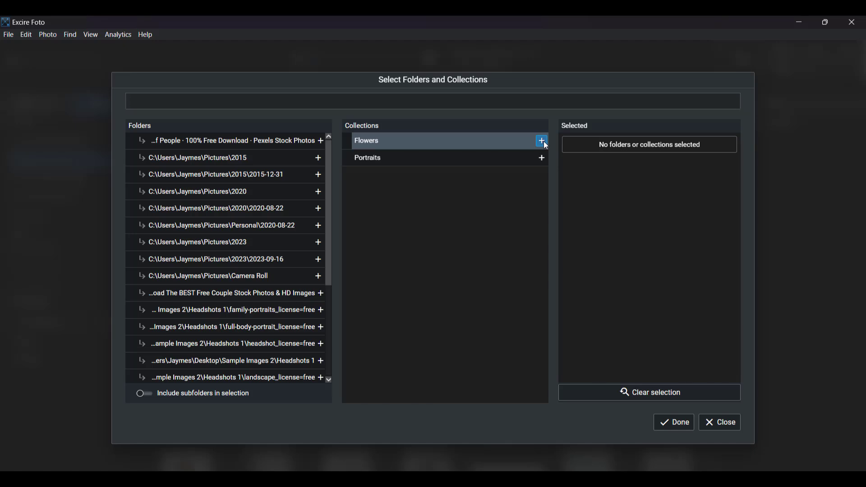
left_click(541, 141)
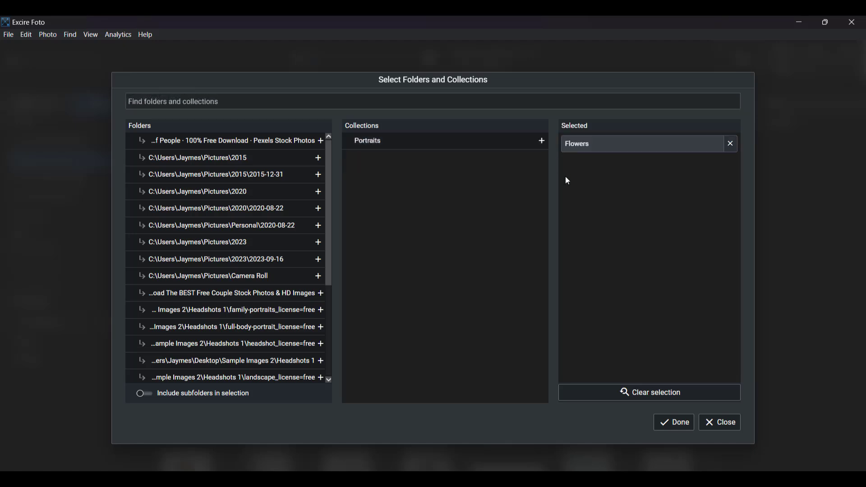
mouse_move(615, 346)
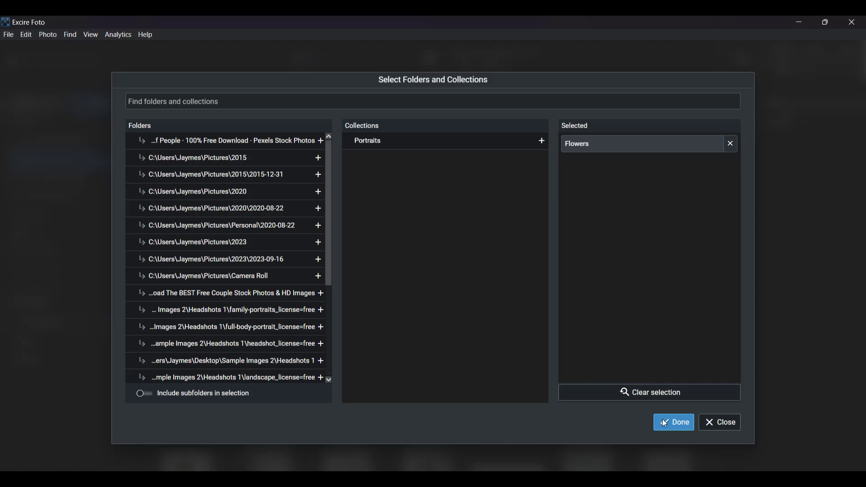
left_click(673, 423)
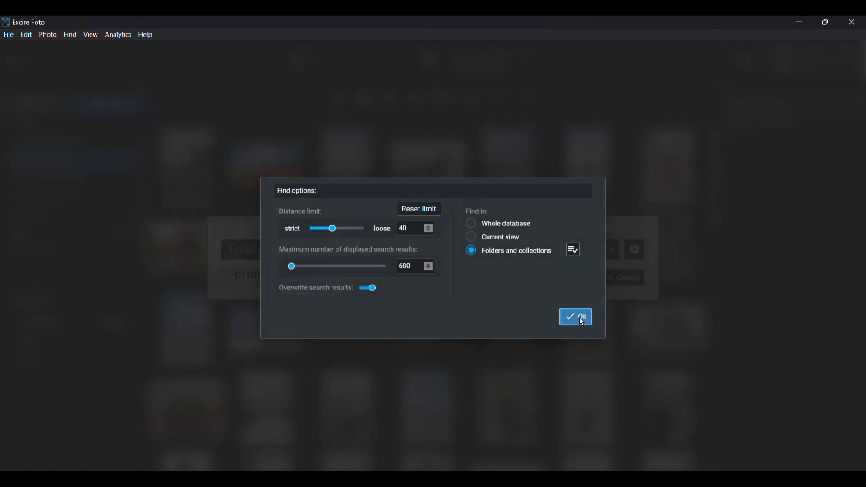
- Search Flowers for 'poppy with a bee' and open the top of 18 results
left_click(575, 316)
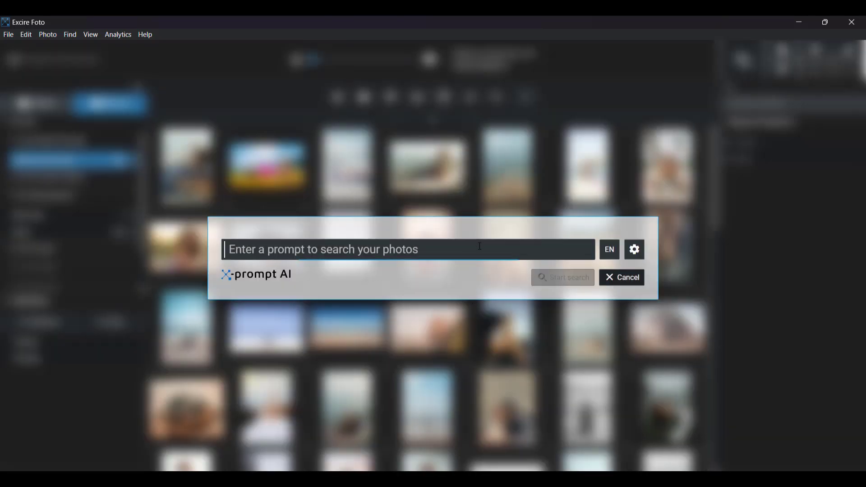
type("pop")
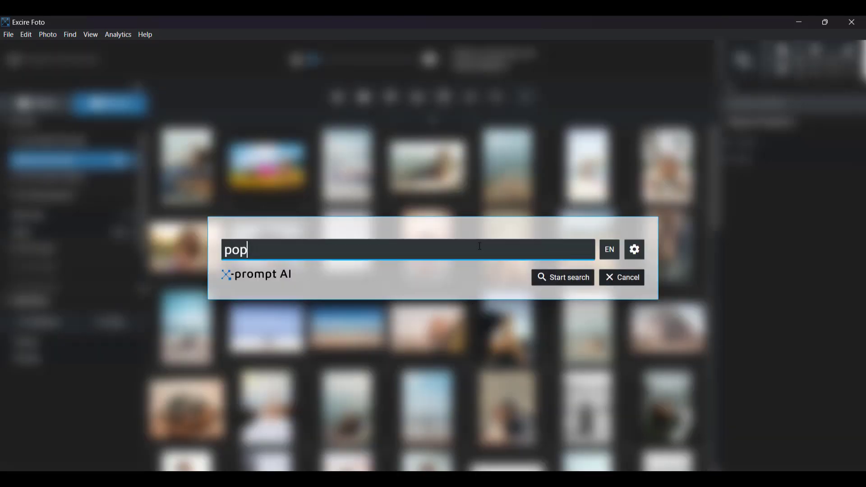
type("py with a bee")
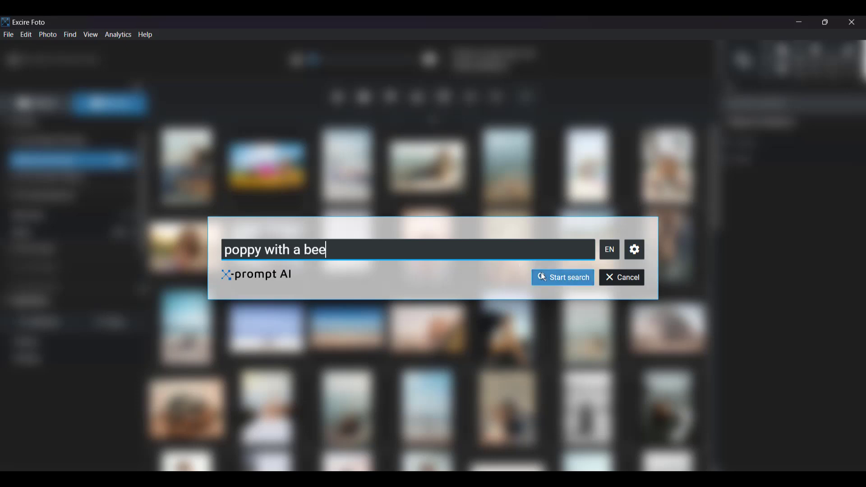
left_click(563, 277)
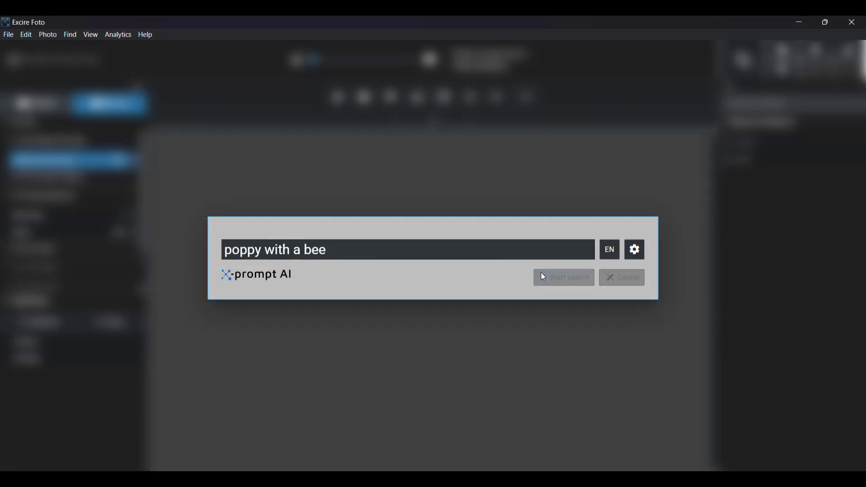
left_click(563, 276)
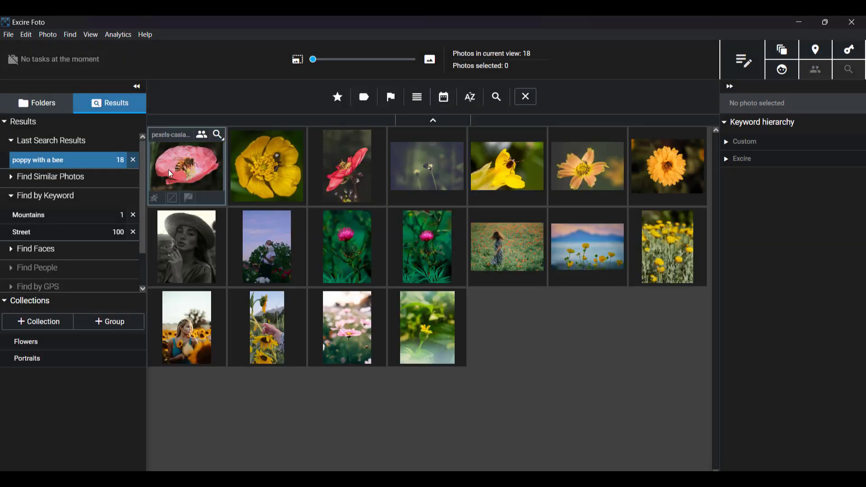
double_click(187, 167)
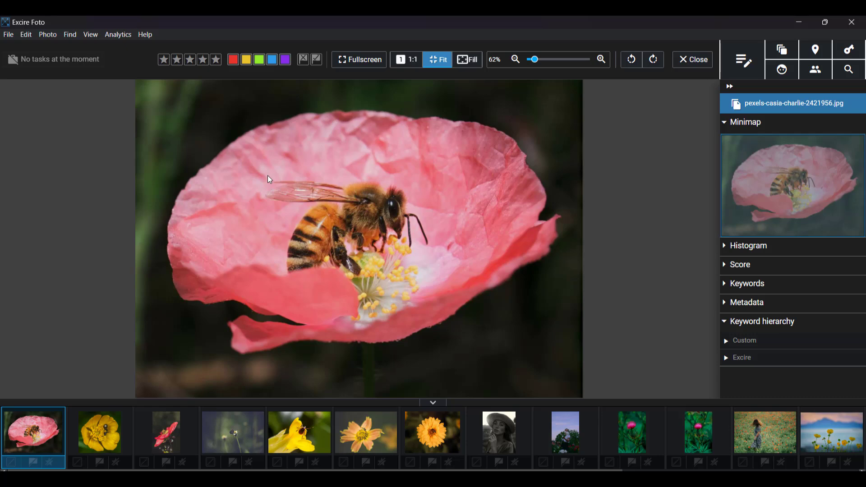
- Close the bee-on-poppy photo to return to the 18-result grid
left_click(692, 59)
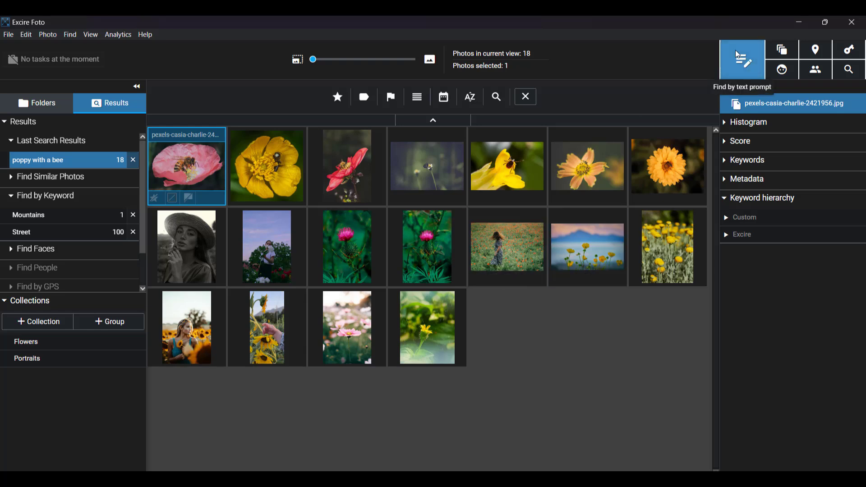
- Run a keyword search for Street instead of Mountains, returning 516 photos
left_click(849, 50)
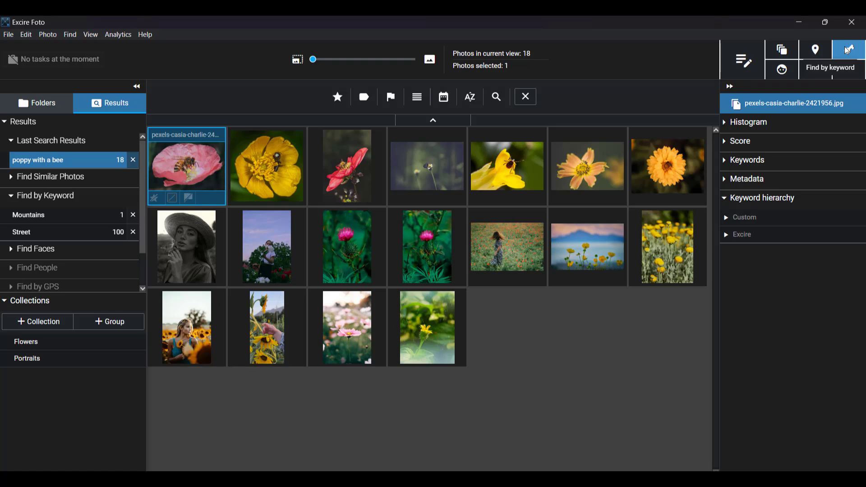
left_click(848, 49)
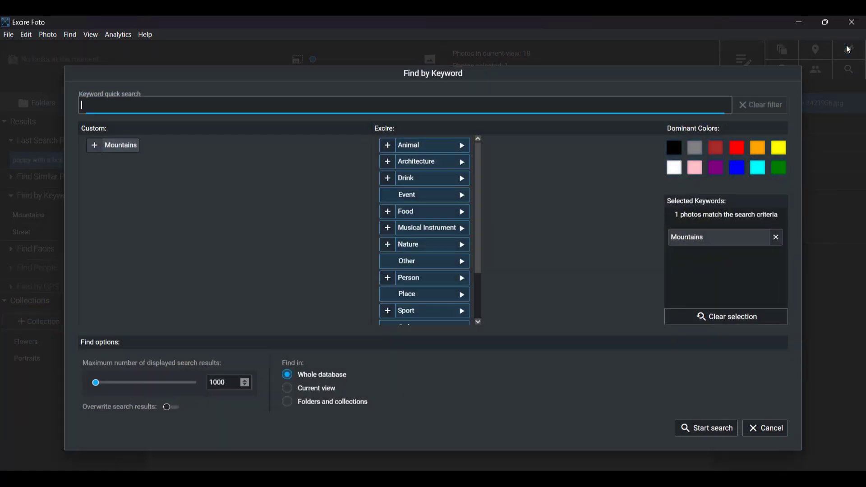
scroll("down", 3)
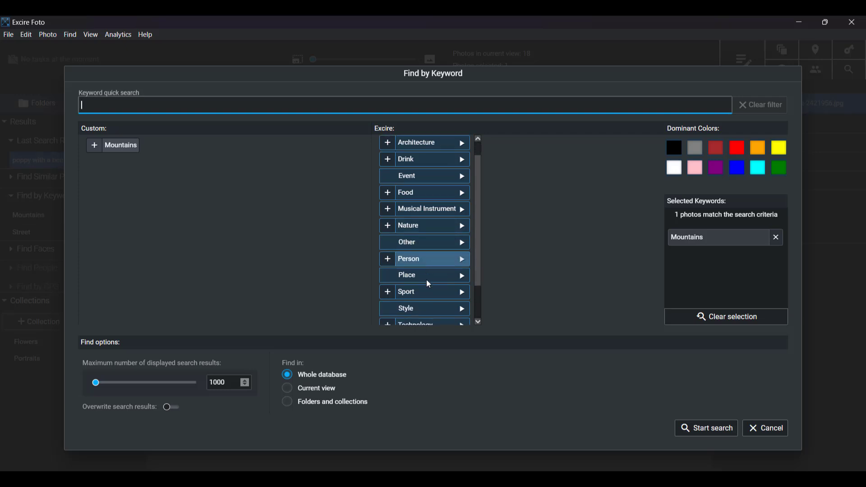
scroll("down", 3)
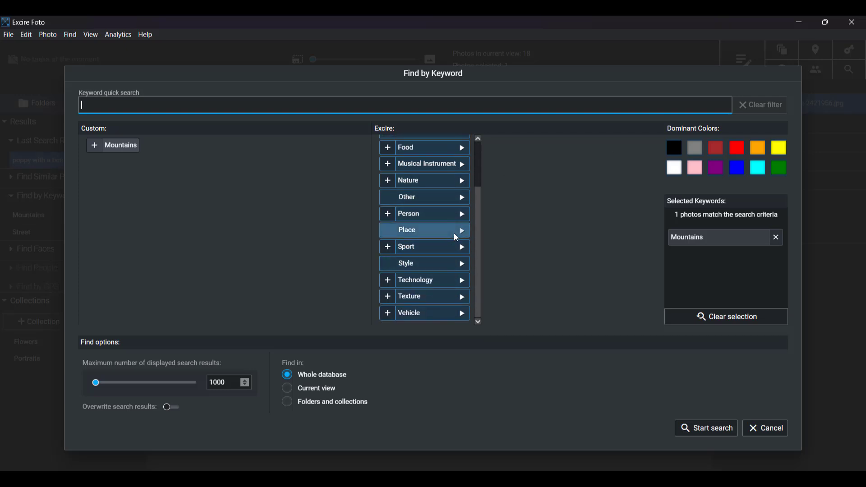
mouse_move(464, 234)
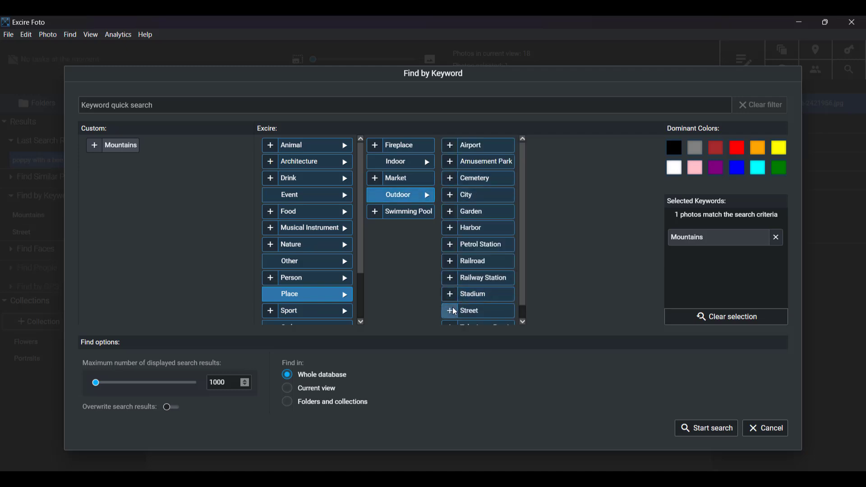
left_click(450, 311)
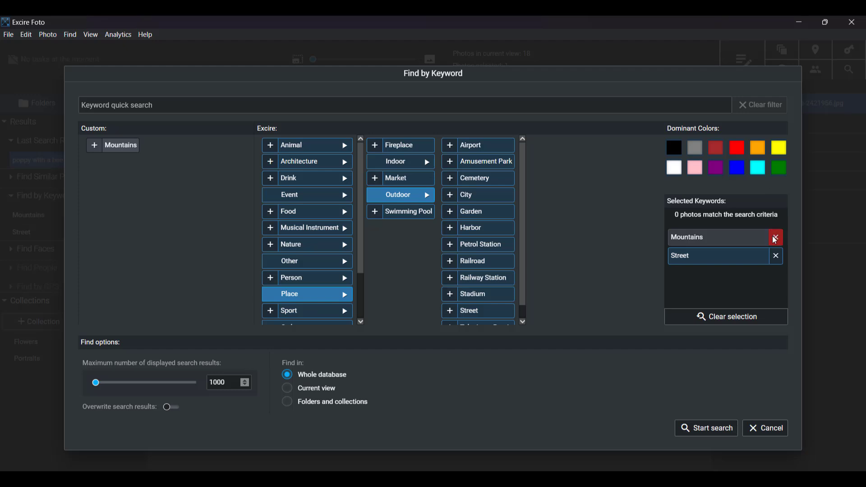
left_click(776, 237)
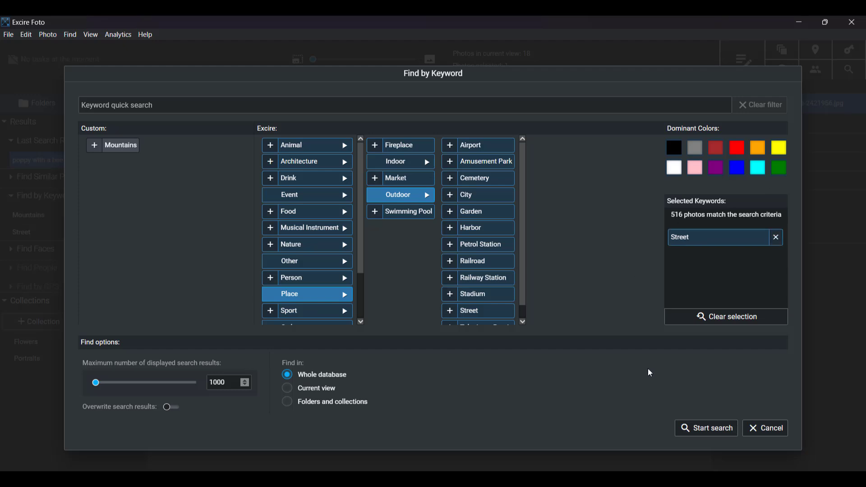
mouse_move(235, 377)
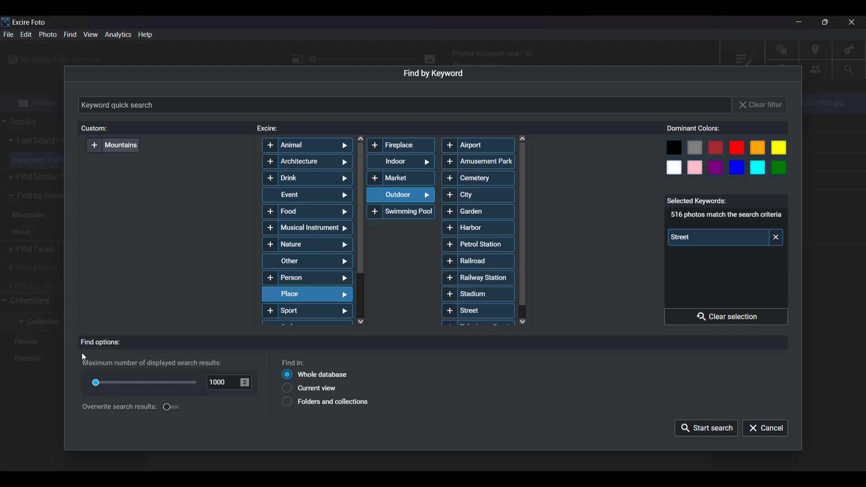
mouse_move(234, 366)
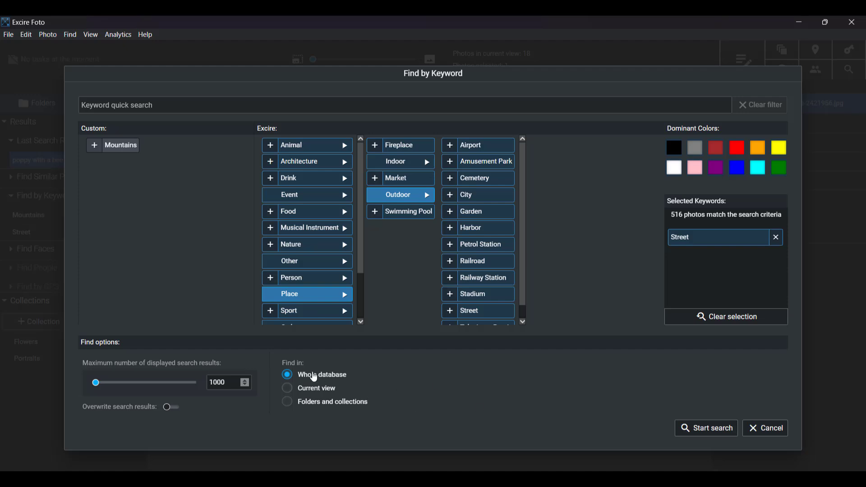
mouse_move(680, 424)
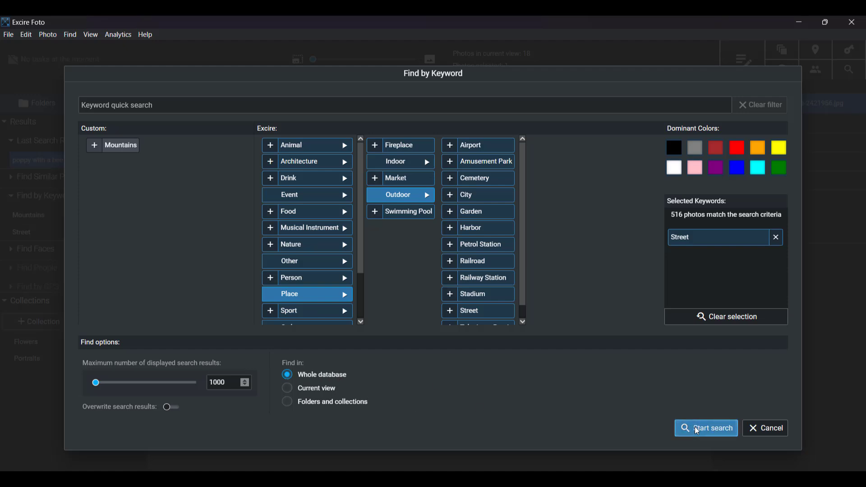
left_click(706, 428)
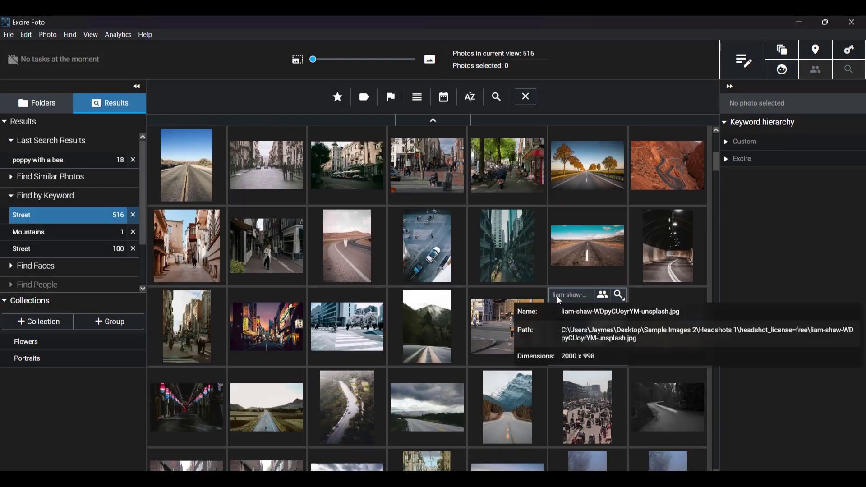
scroll("down", 3)
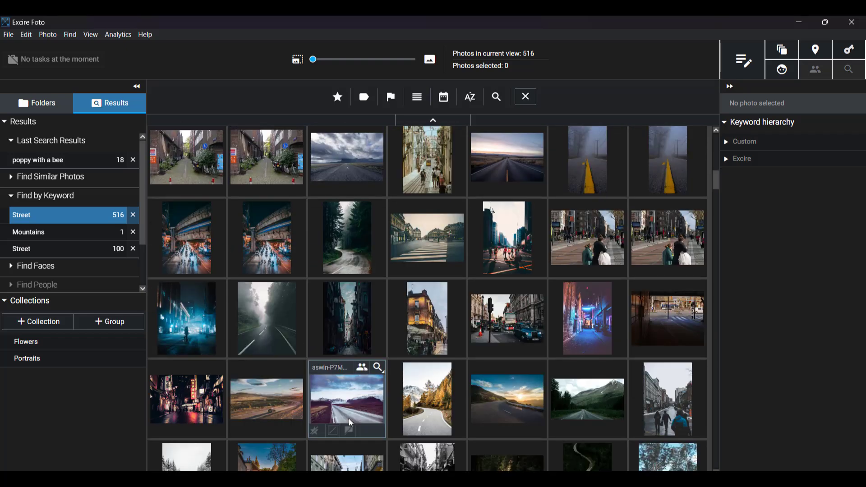
scroll("down", 3)
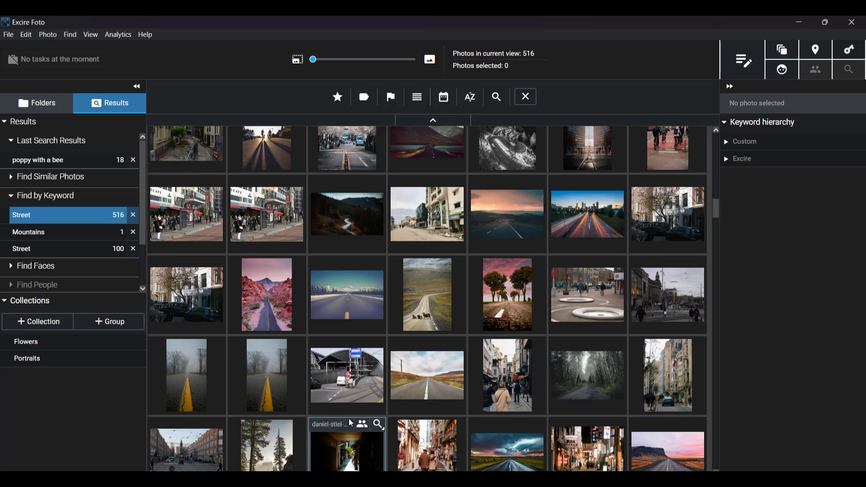
scroll("down", 3)
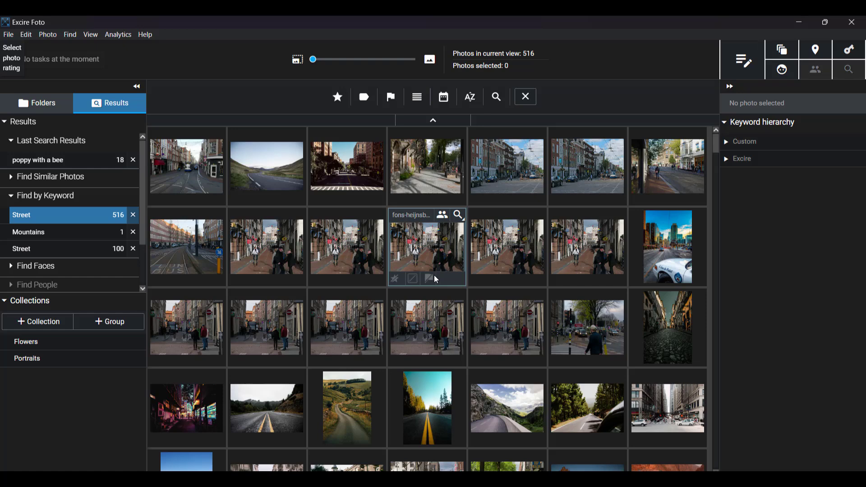
mouse_move(435, 279)
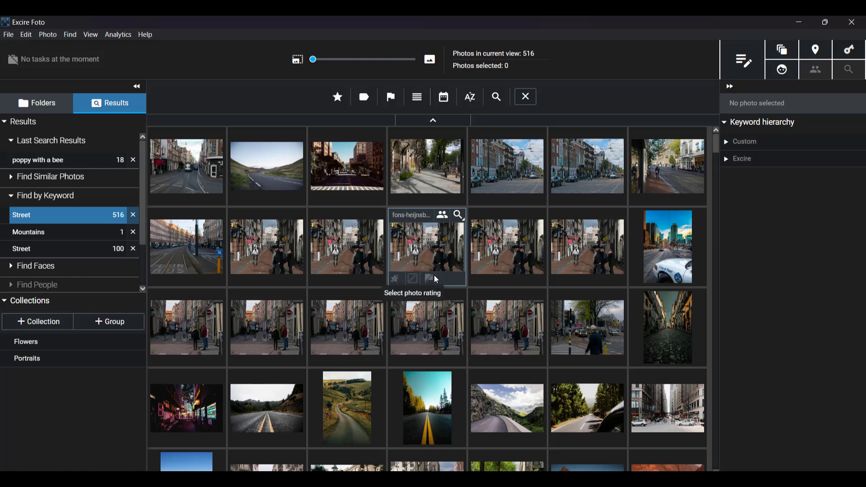
mouse_move(506, 168)
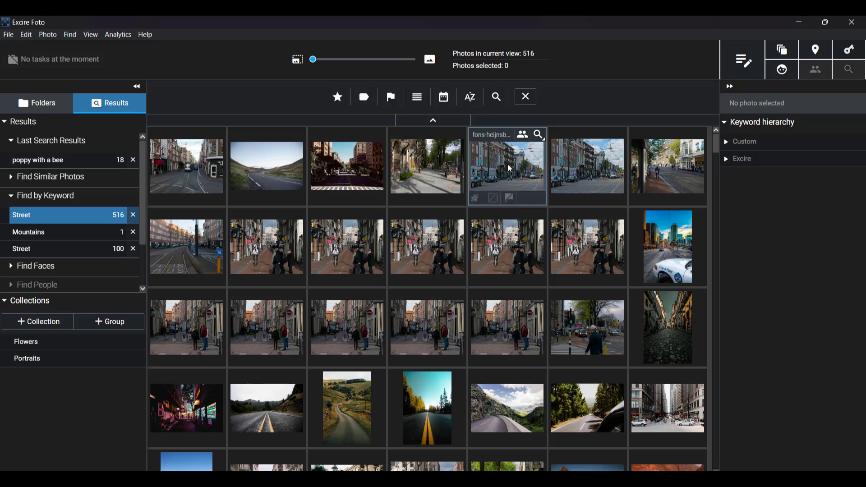
mouse_move(742, 60)
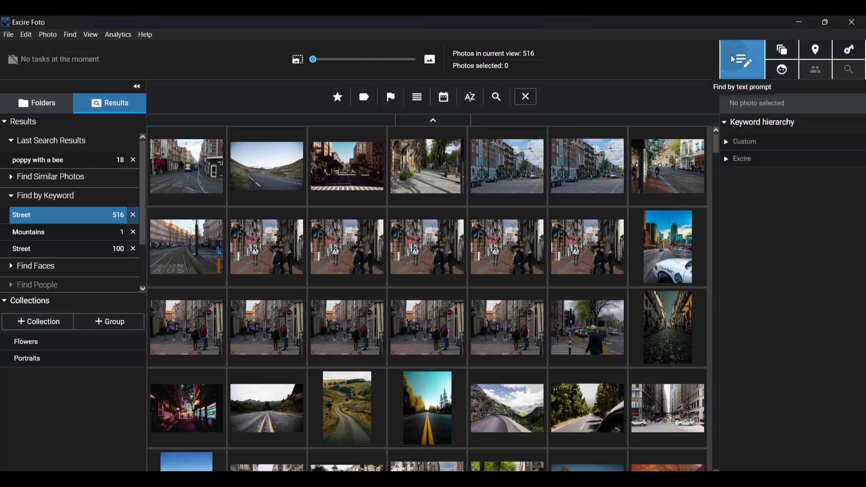
- Open the text prompt search with its Find in scope set to Current view
left_click(741, 59)
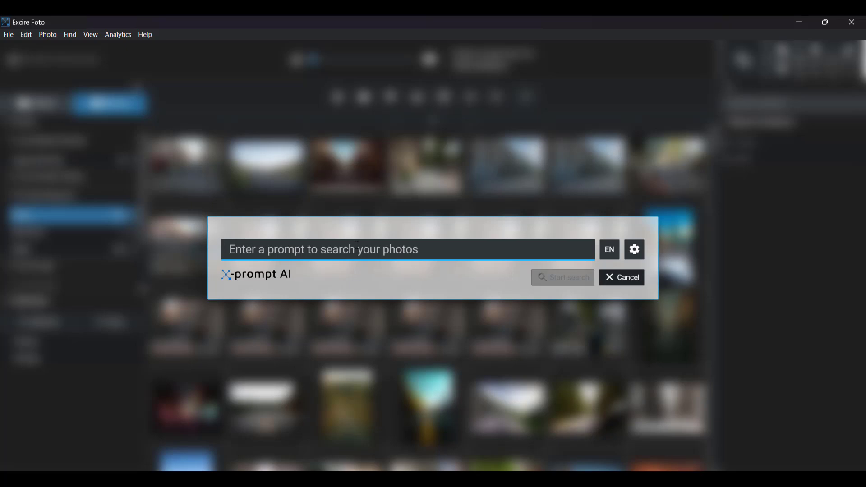
mouse_move(600, 249)
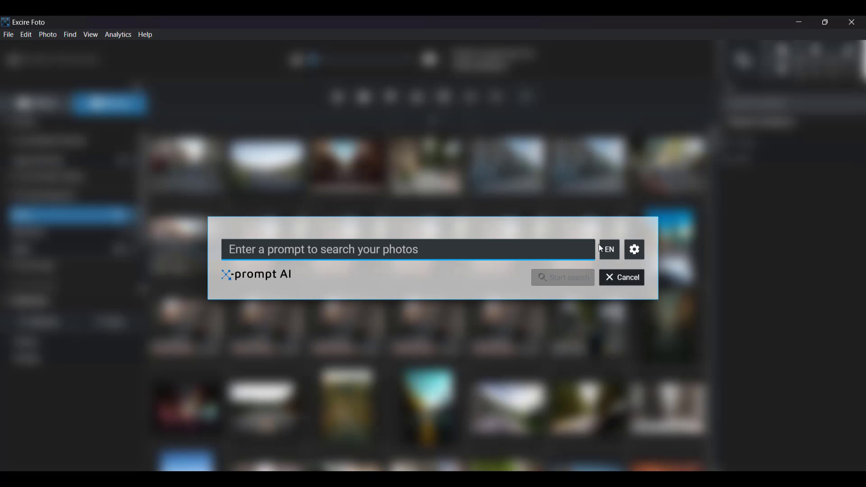
left_click(633, 249)
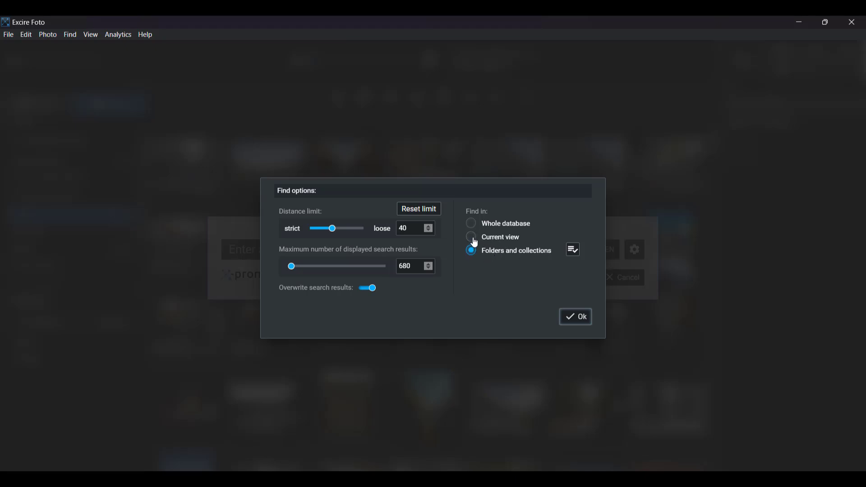
left_click(471, 237)
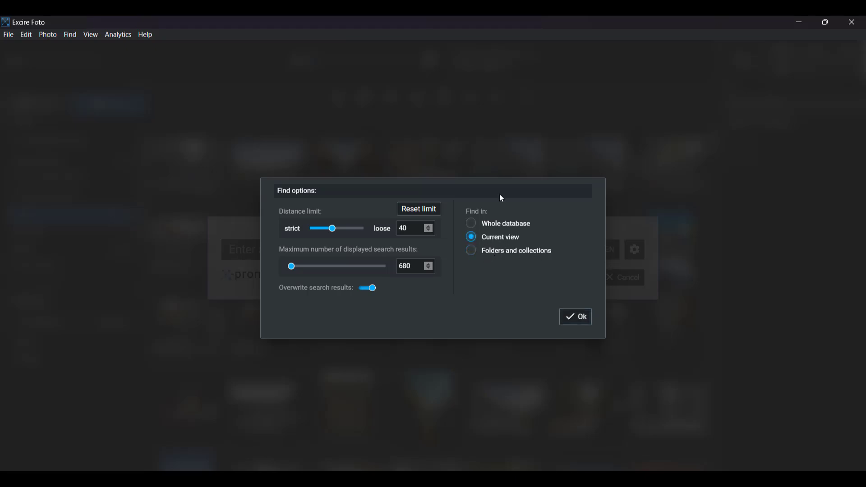
mouse_move(196, 53)
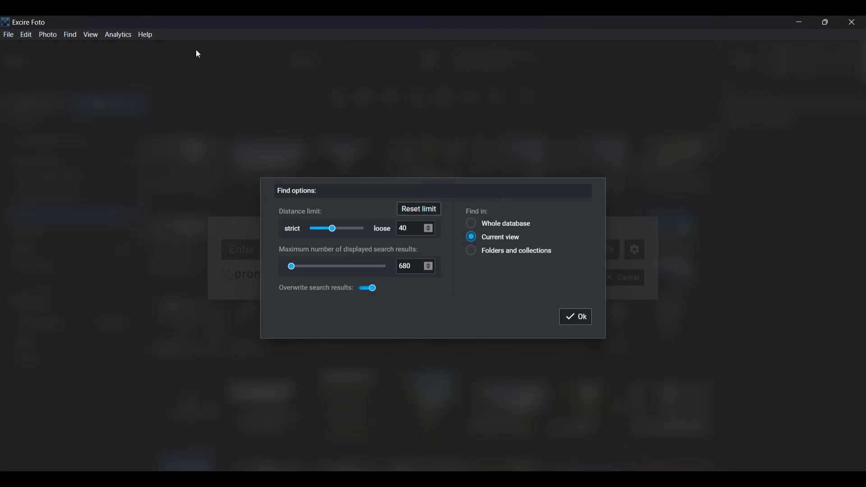
mouse_move(121, 301)
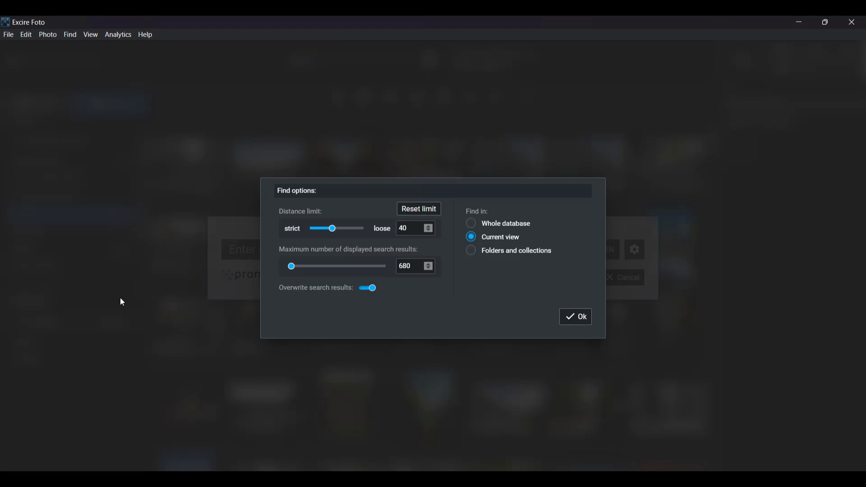
mouse_move(387, 305)
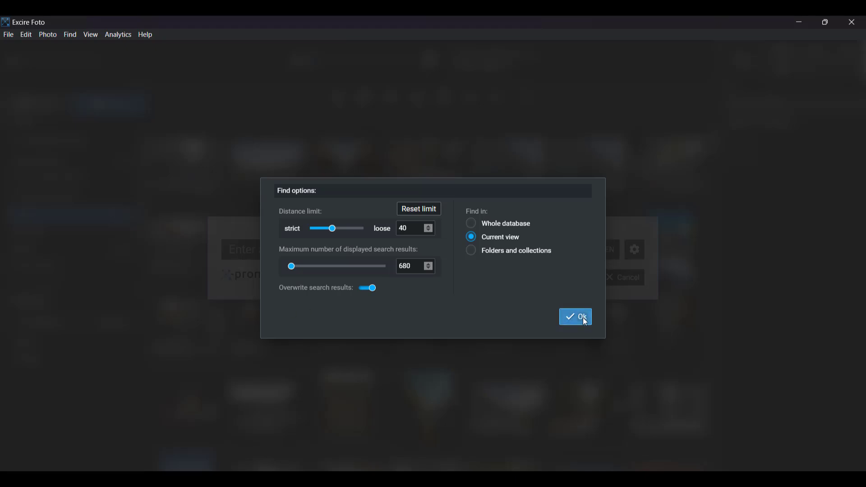
left_click(575, 316)
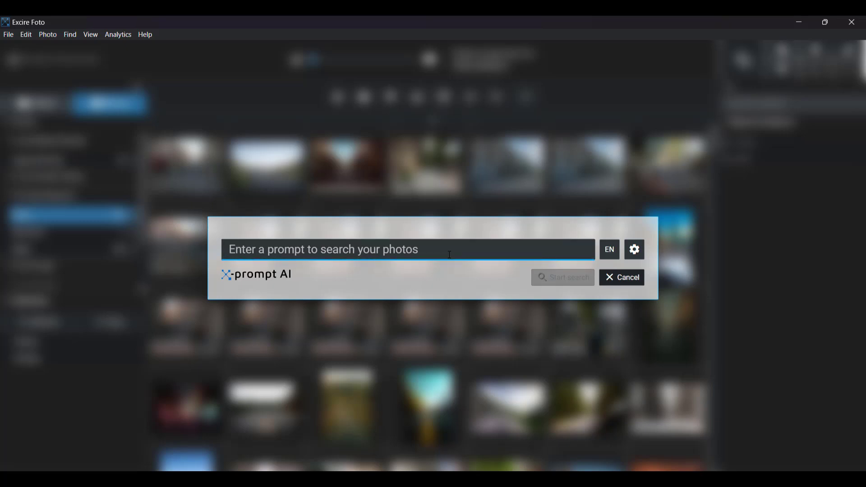
- Search the current view for 'open road at sunset', leaving 107 matches
type("open road")
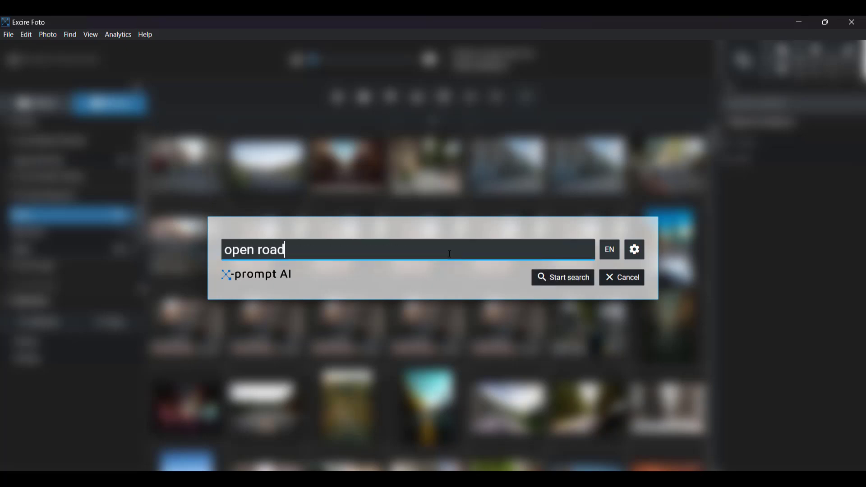
type("at sunset")
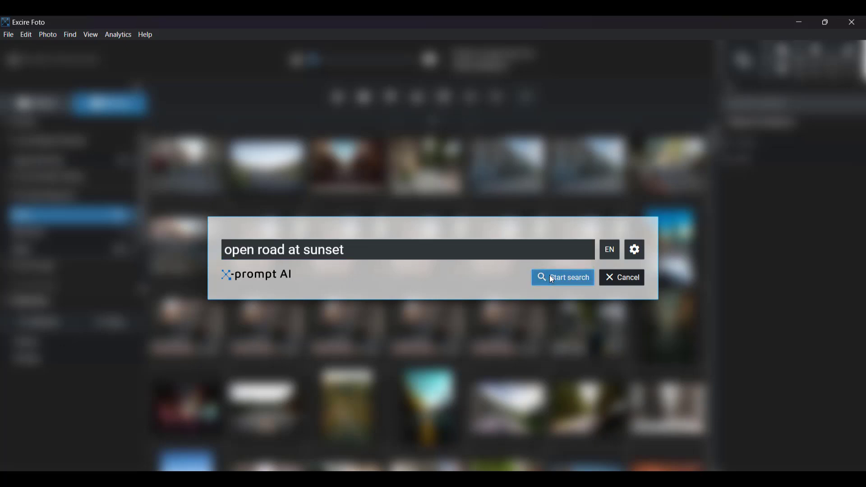
left_click(563, 277)
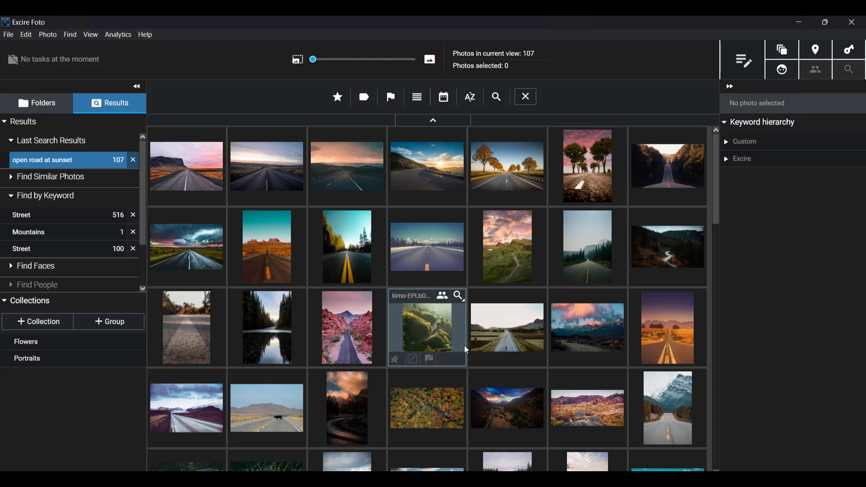
- Browse the 107 results and show details of the first sunset road photo
scroll("down", 3)
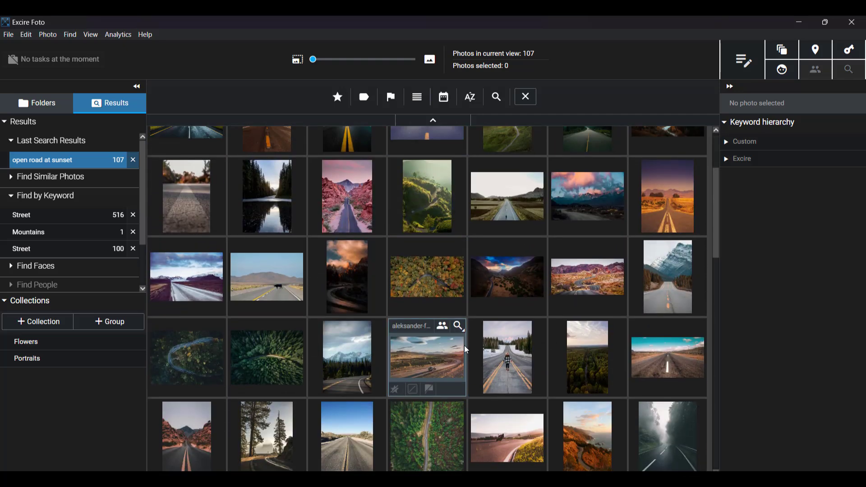
scroll("up", 3)
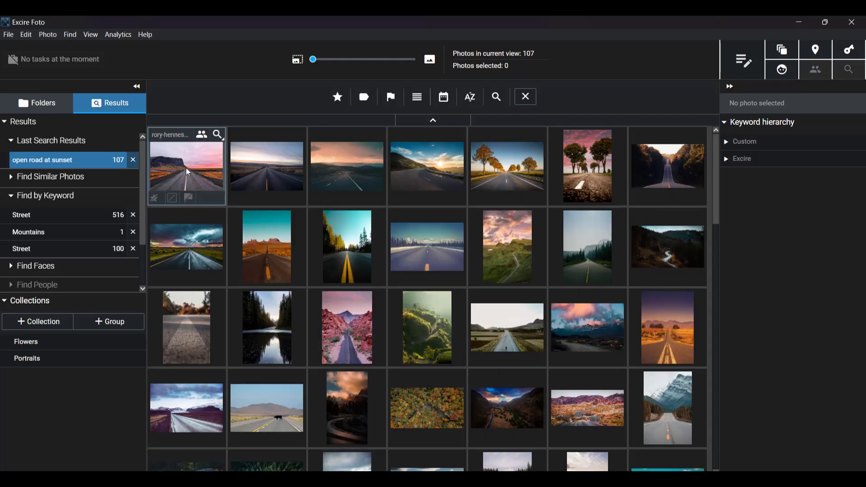
double_click(187, 167)
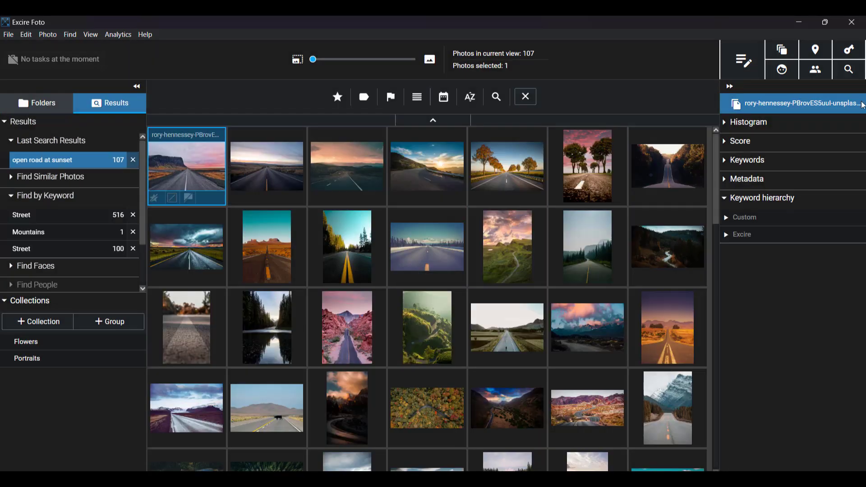
mouse_move(667, 246)
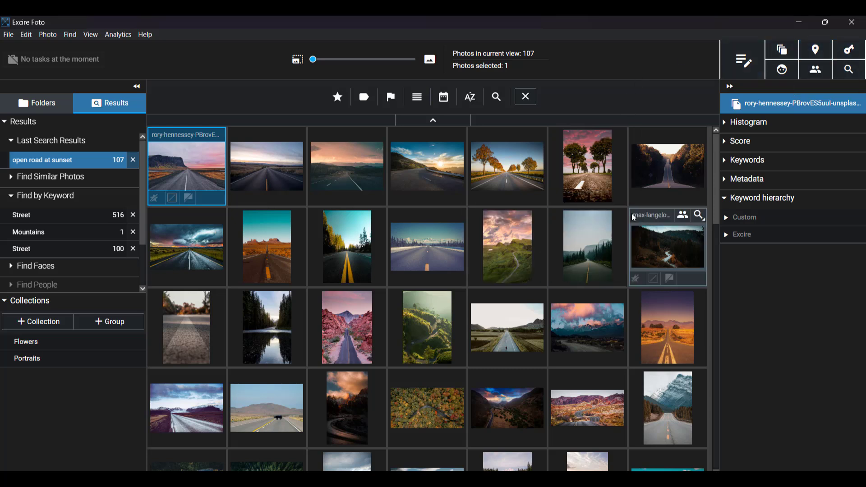